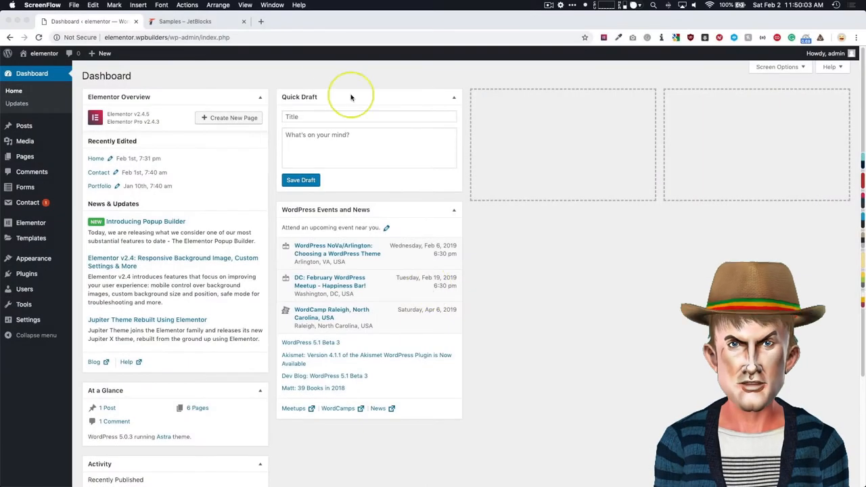
mouse_move(247, 85)
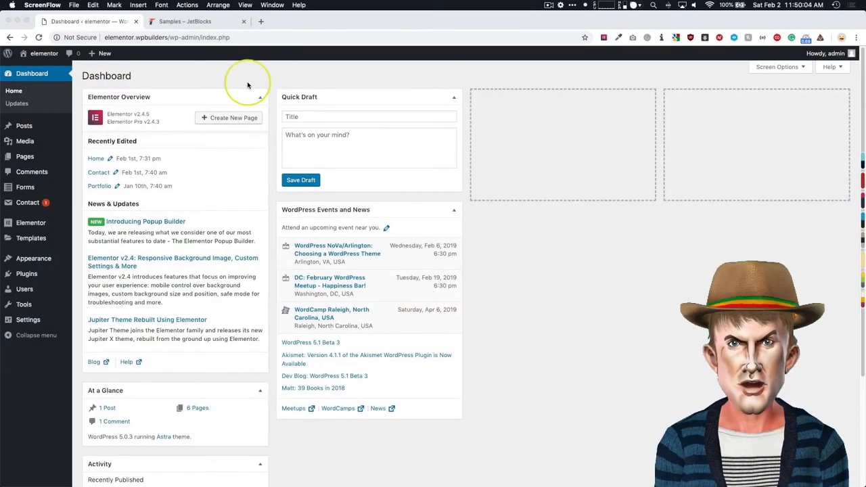
mouse_move(204, 77)
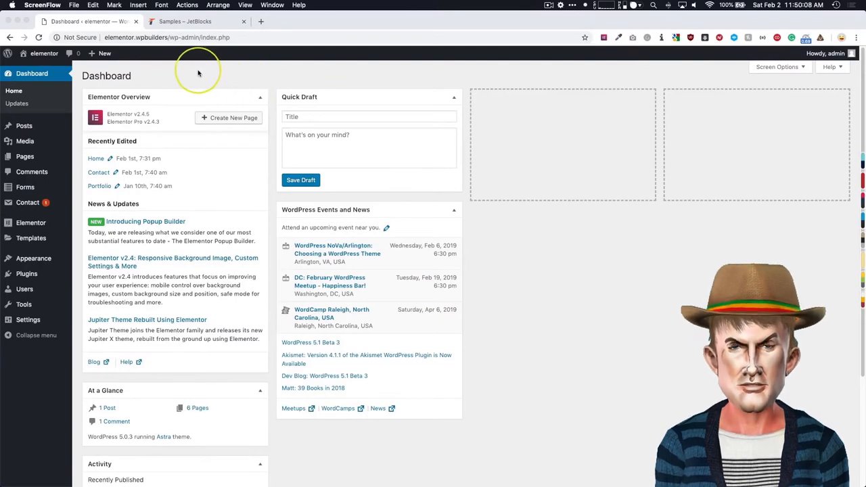
Open the JetBlocks samples page and slide out the dark blue header's side menu.
click(184, 22)
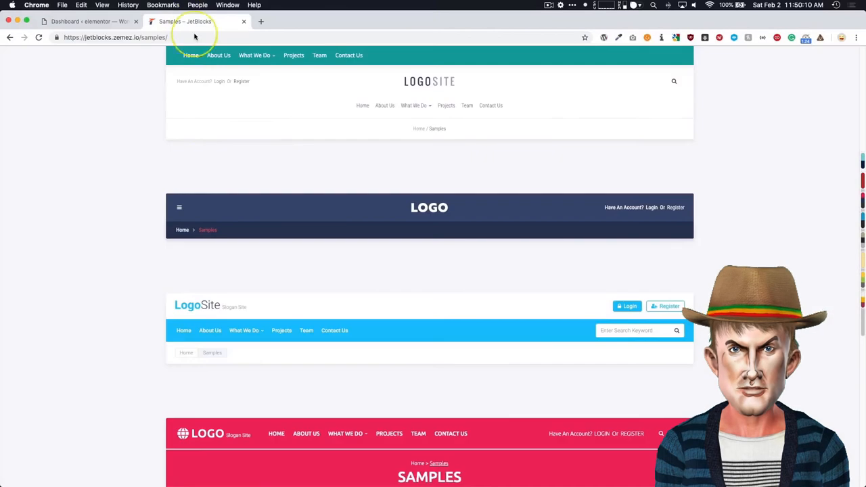
mouse_move(154, 265)
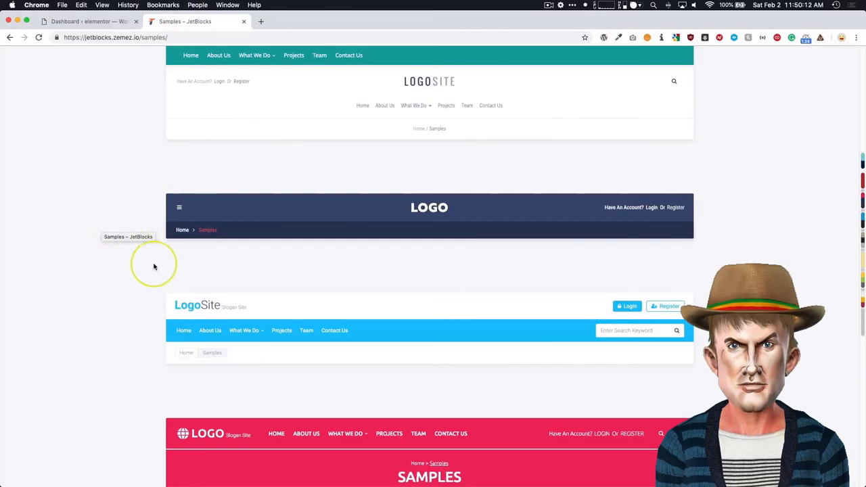
mouse_move(241, 197)
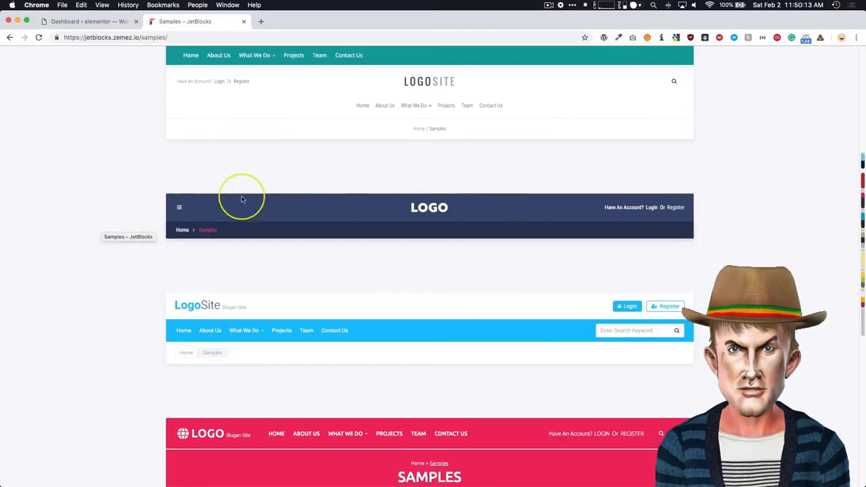
mouse_move(179, 208)
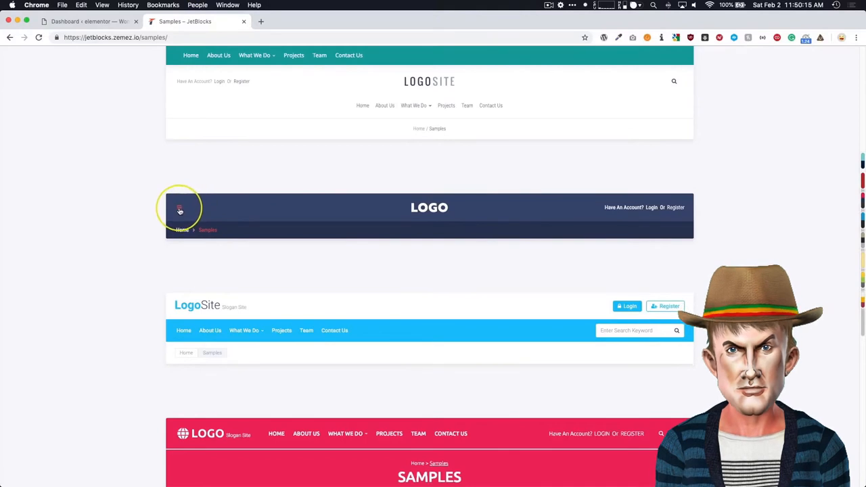
click(179, 209)
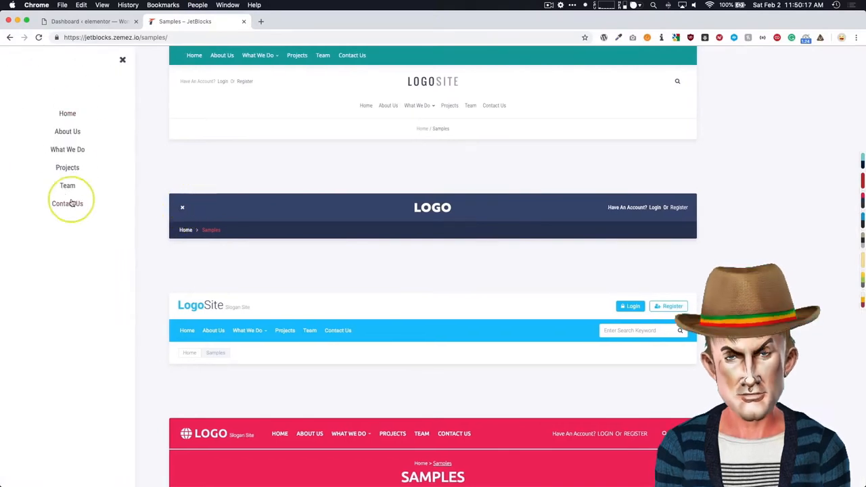
mouse_move(68, 203)
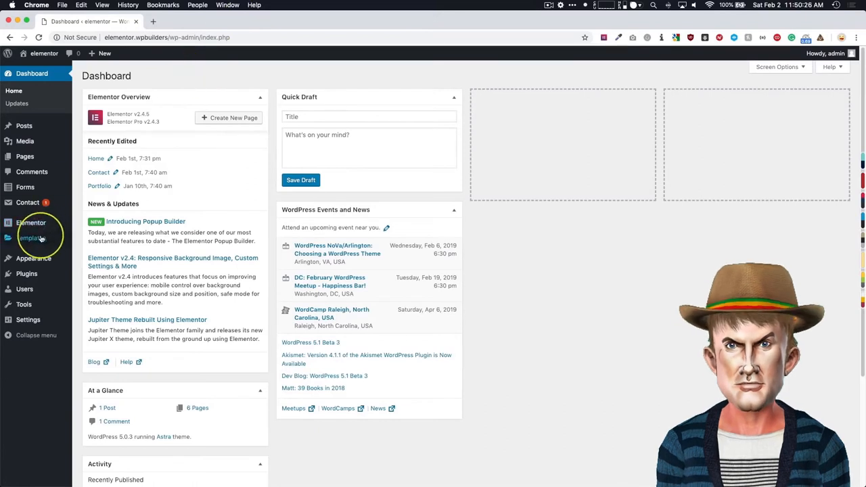
Create a new Popup template named 'Off Canvas' from Templates > Popups.
click(30, 238)
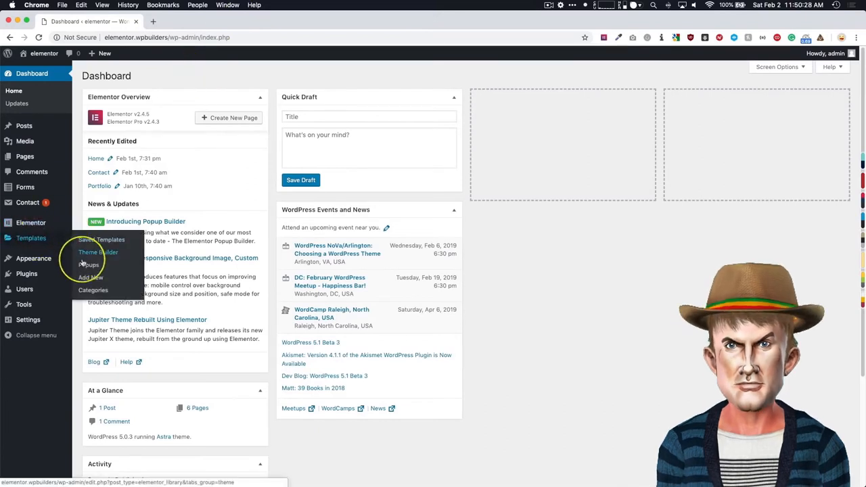
click(89, 264)
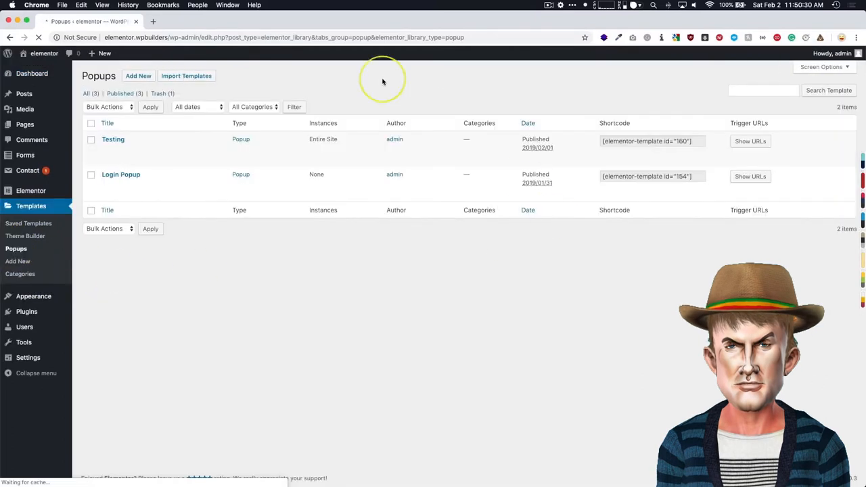
click(138, 76)
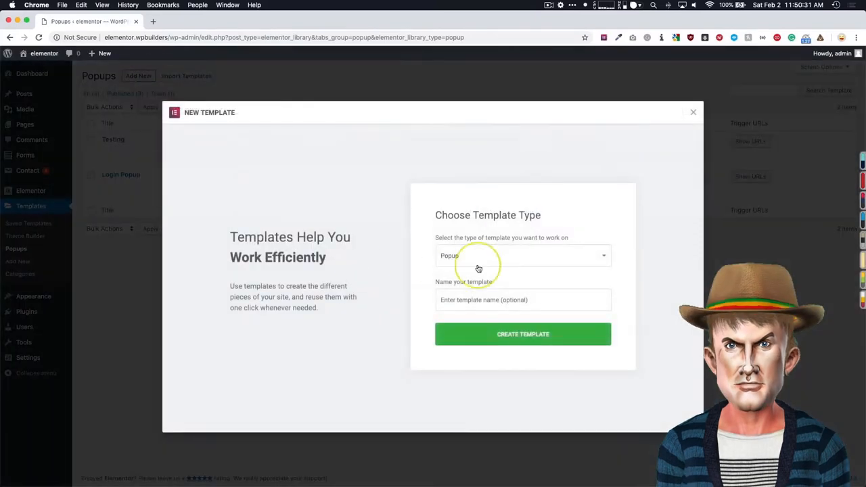
text(Off Canvas)
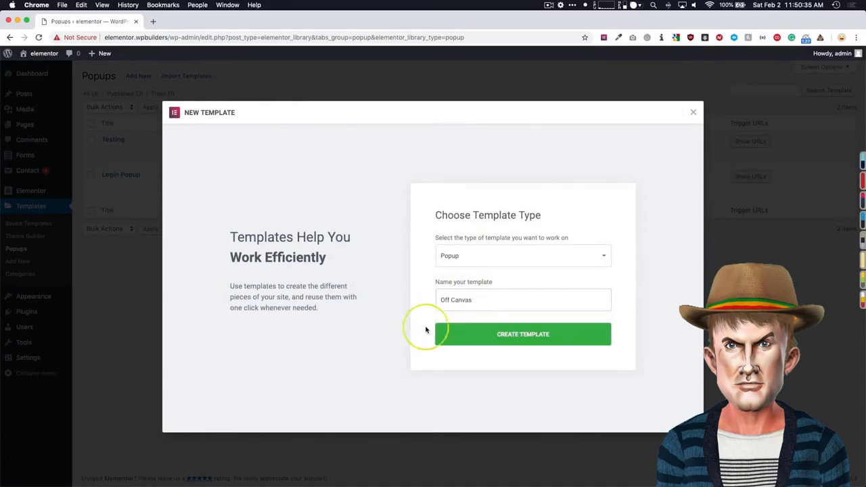
click(523, 333)
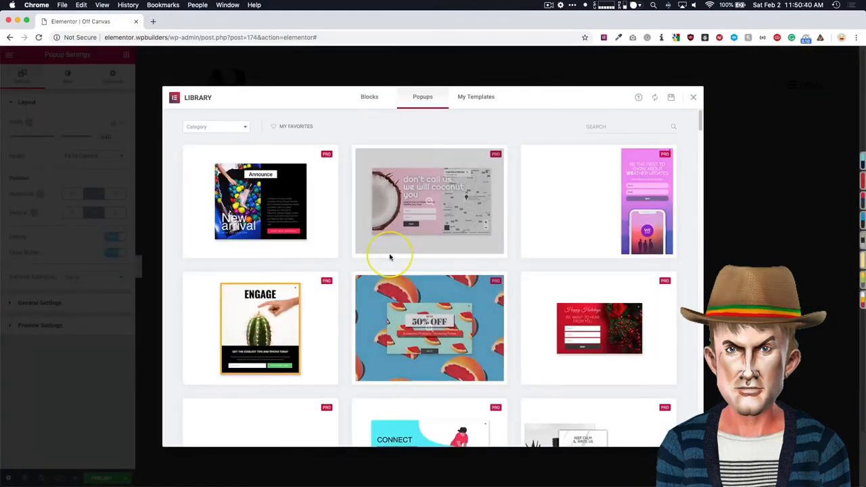
Browse the popup design library and close it without inserting a design.
scroll(down, 3)
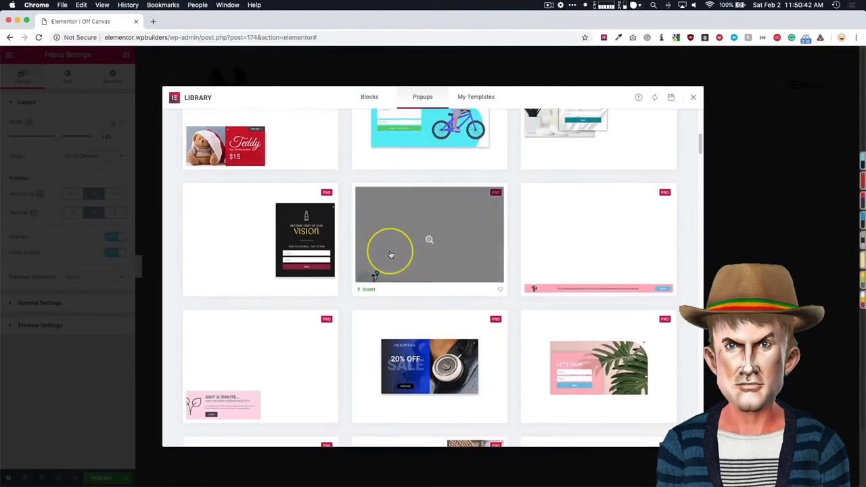
scroll(down, 3)
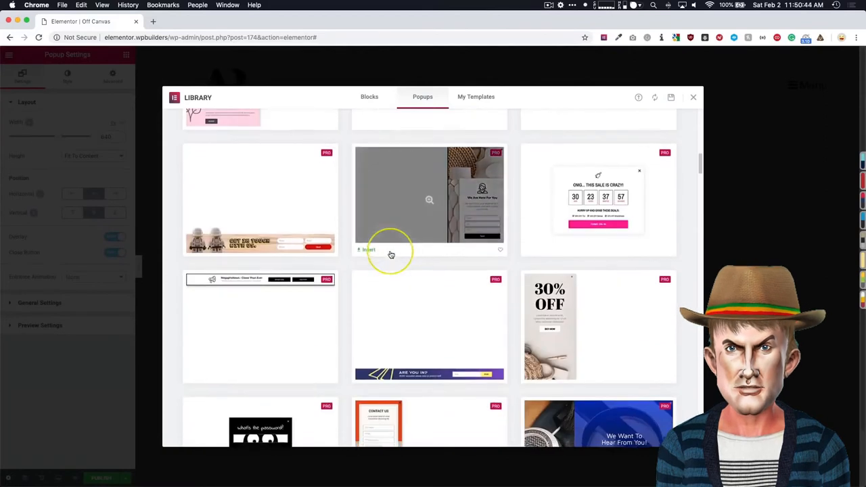
scroll(down, 3)
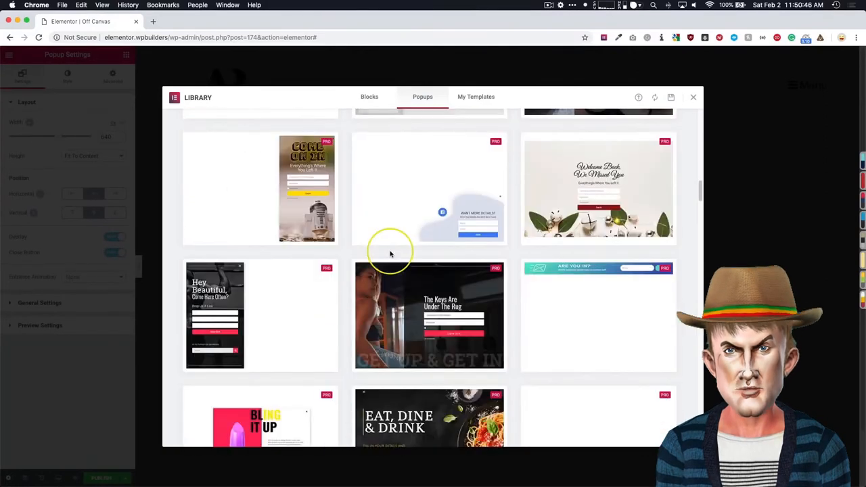
scroll(down, 3)
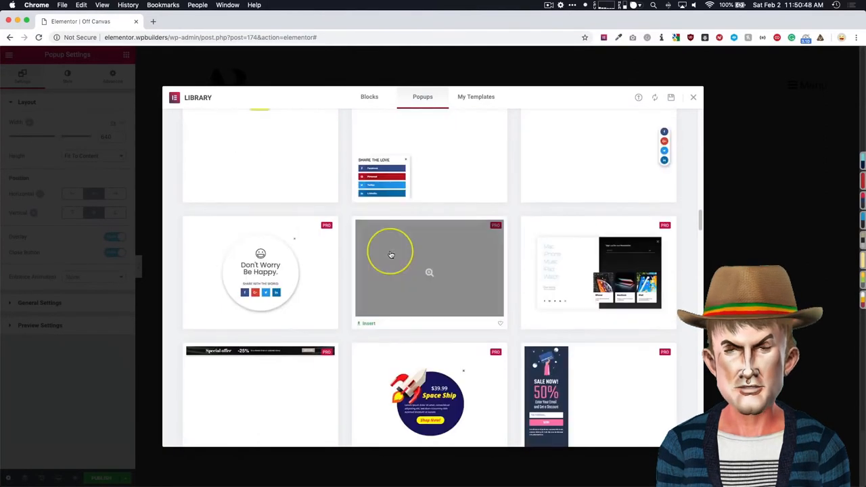
scroll(down, 3)
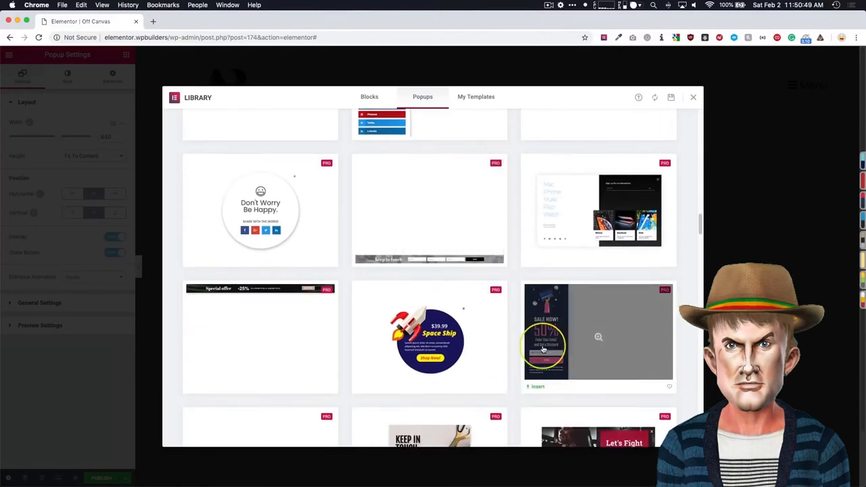
scroll(down, 3)
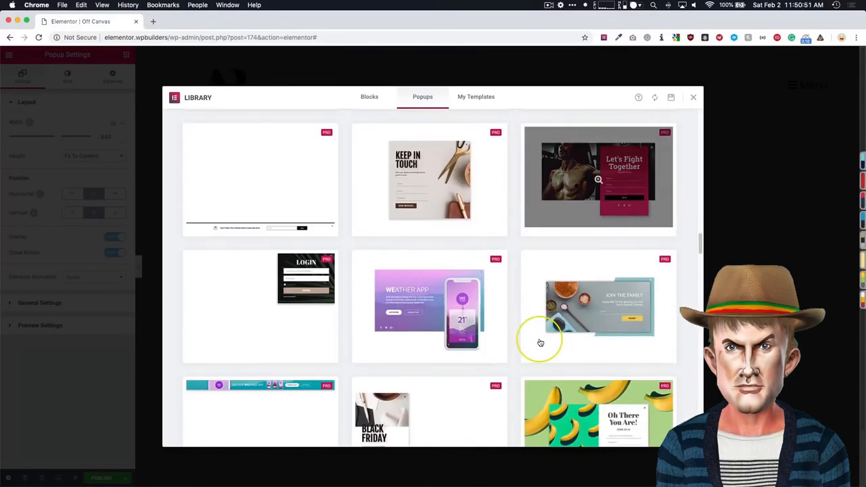
scroll(down, 3)
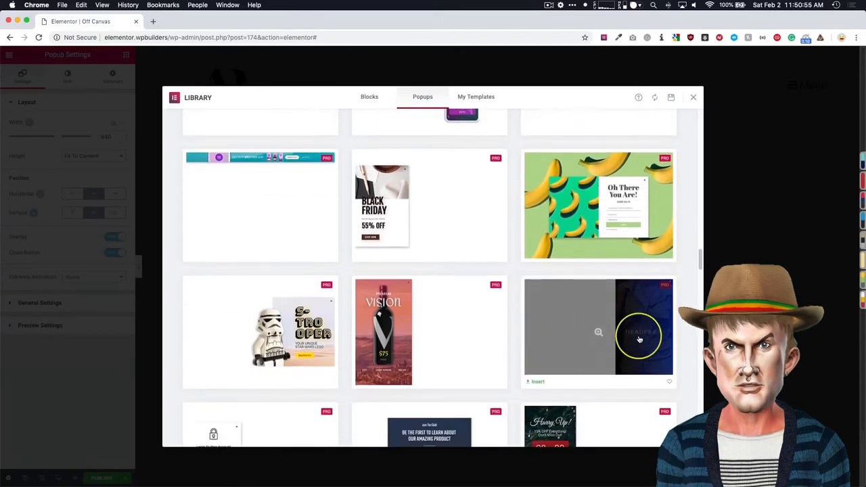
scroll(down, 3)
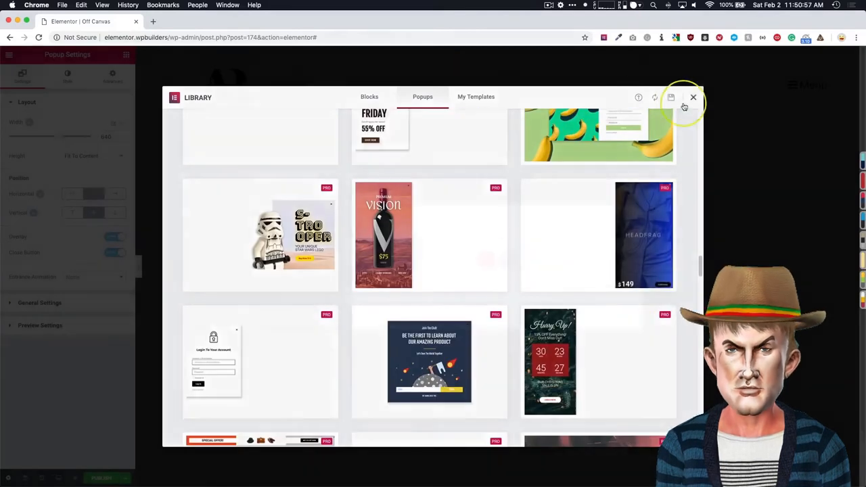
click(693, 97)
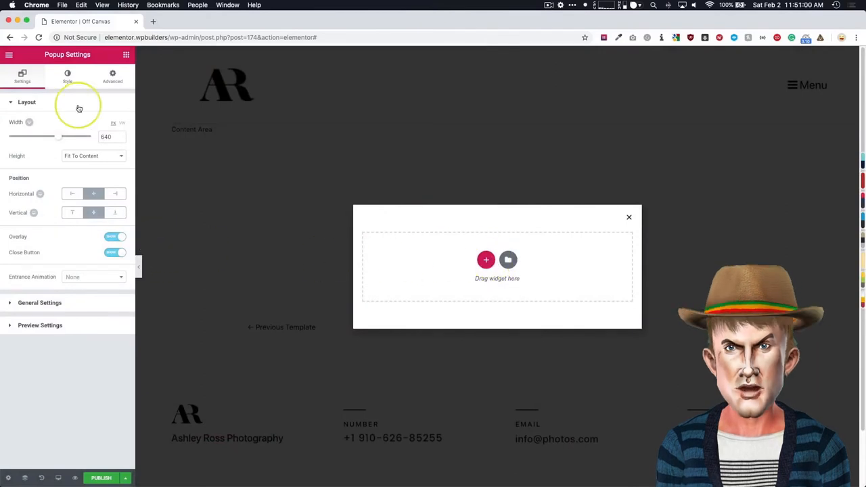
Set popup Height to Fit To Screen, Content Position Top, Horizontal position Right.
click(92, 156)
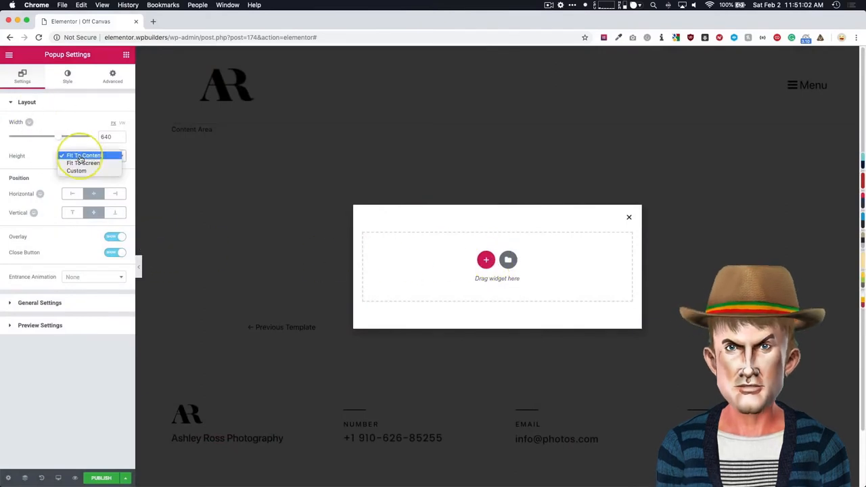
click(83, 162)
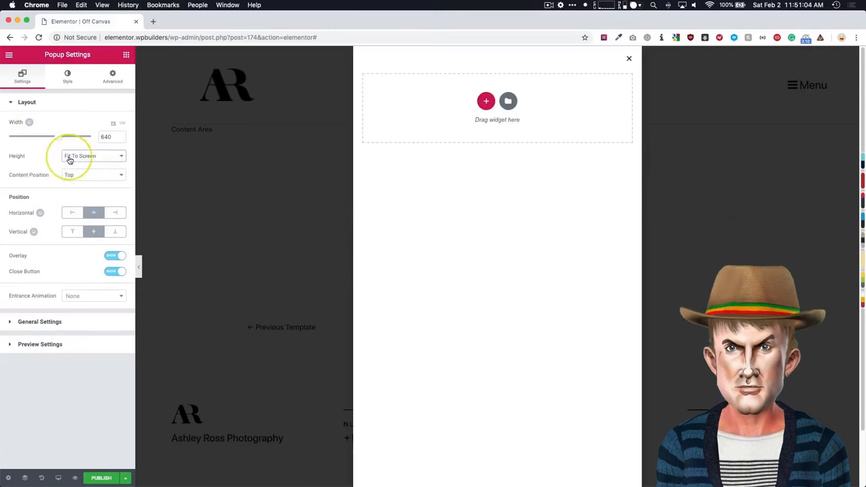
mouse_move(78, 179)
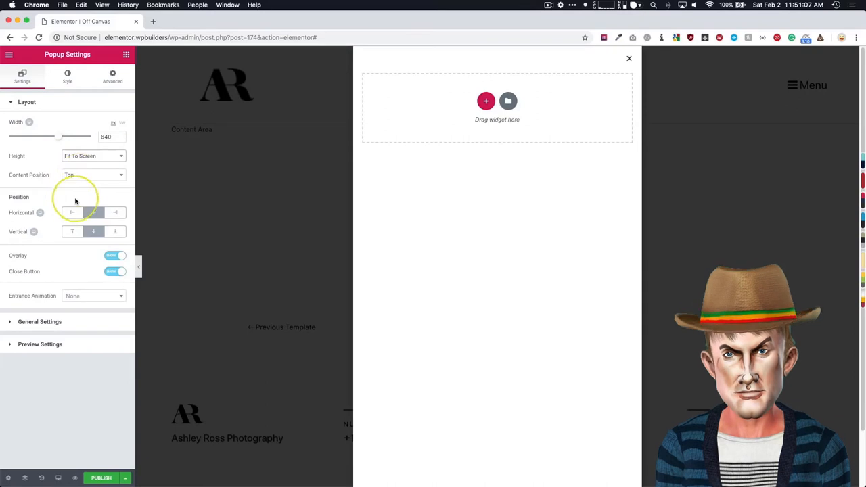
click(93, 175)
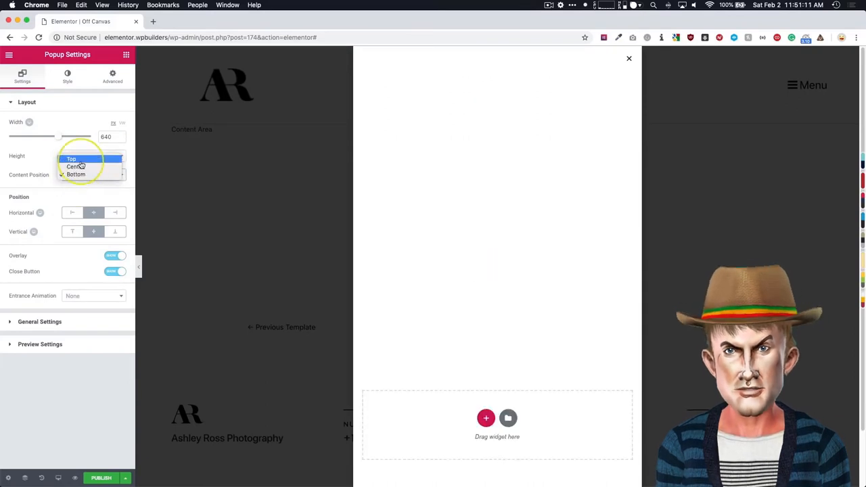
click(71, 160)
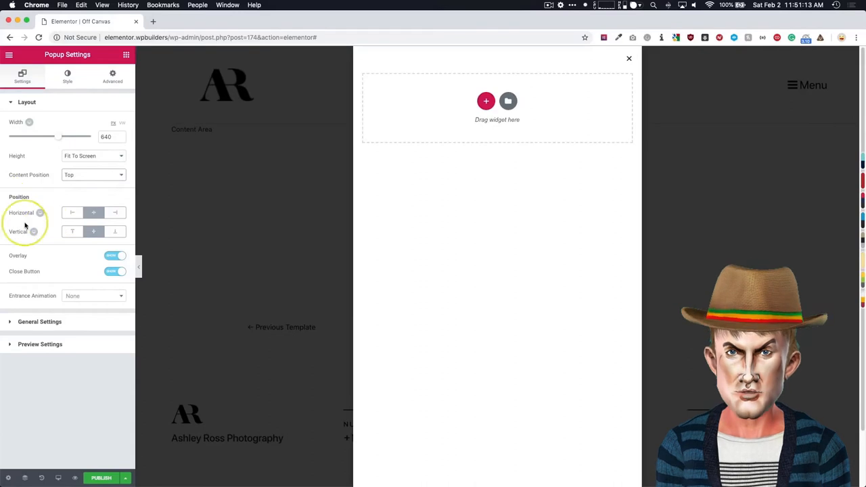
click(115, 213)
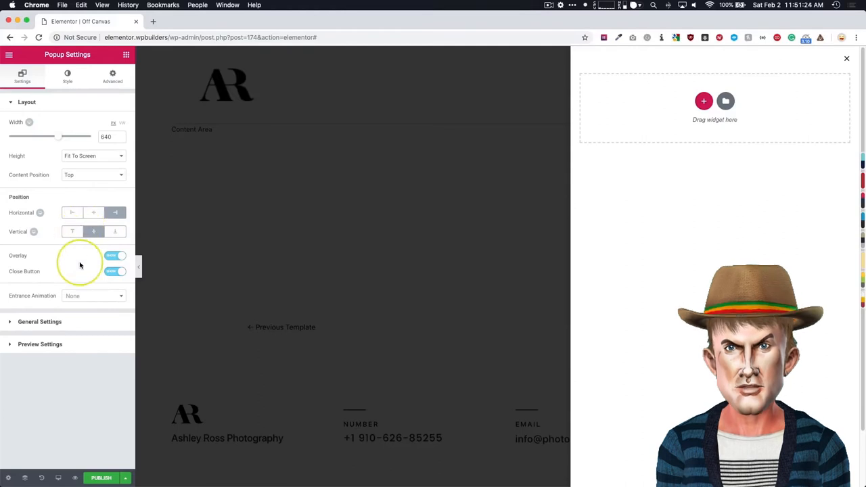
Toggle the background overlay, then switch the popup's Close Button on.
click(116, 256)
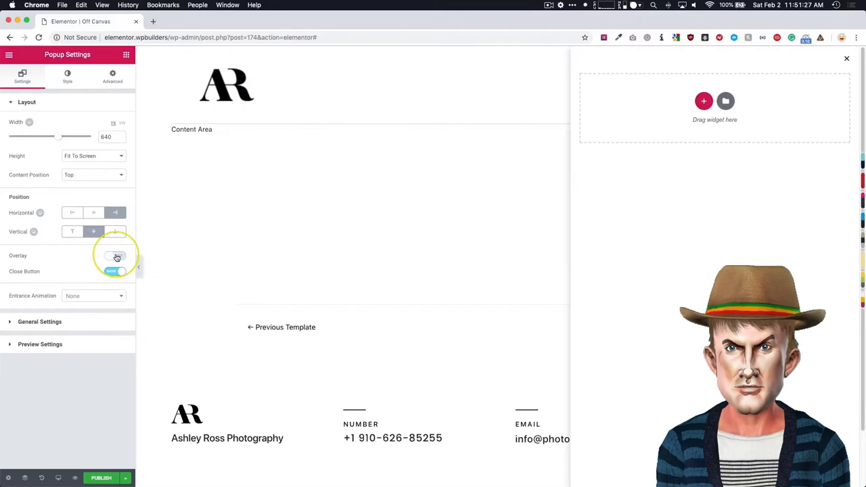
click(115, 256)
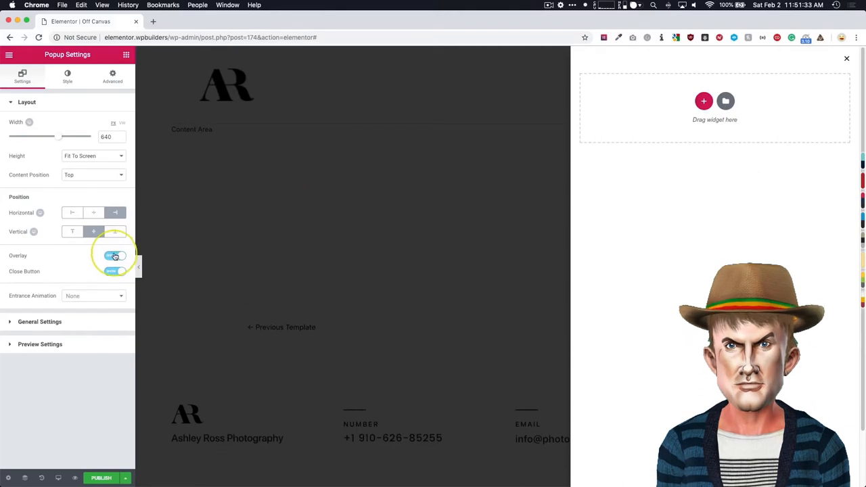
click(115, 256)
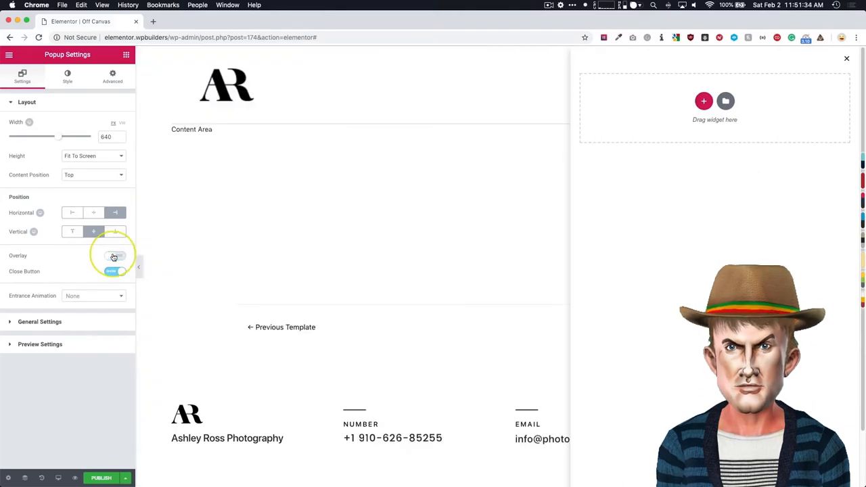
click(115, 256)
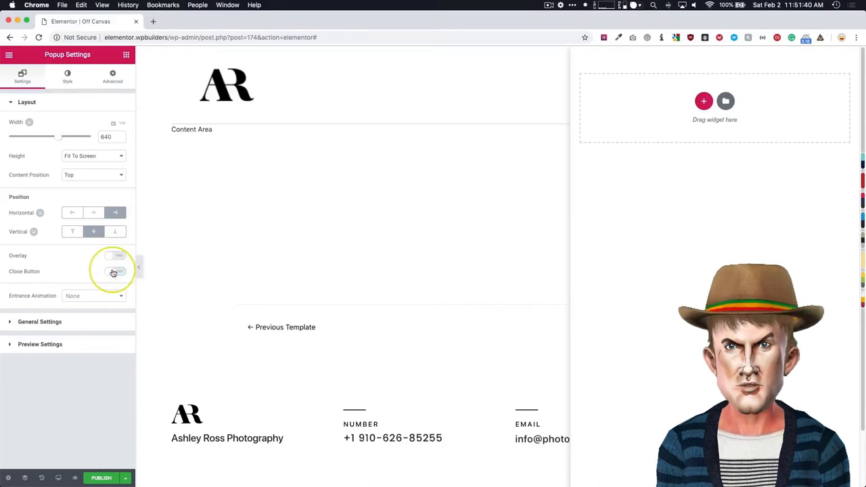
click(115, 270)
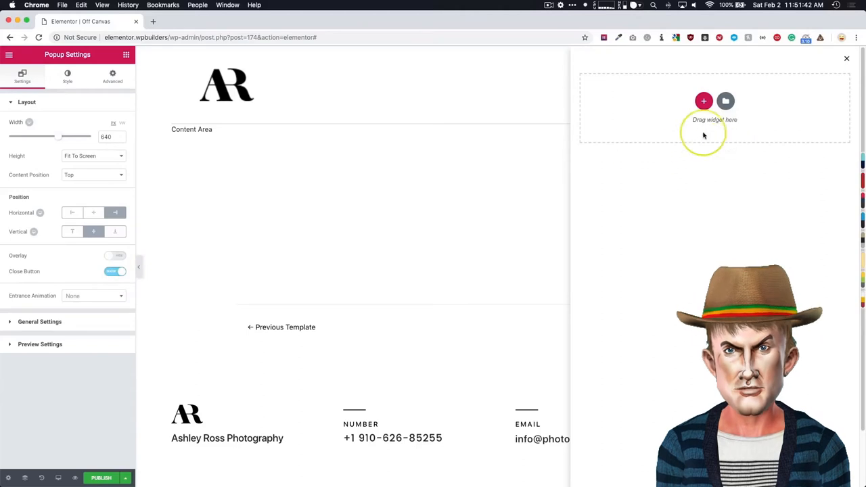
mouse_move(753, 95)
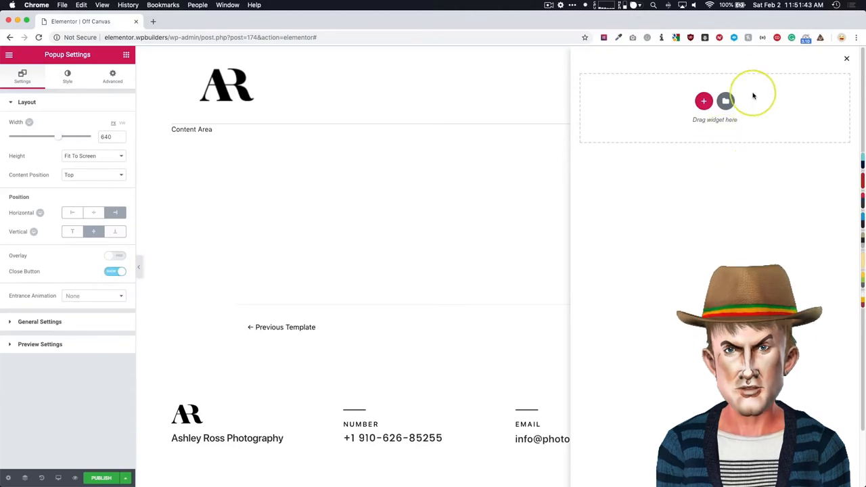
mouse_move(155, 262)
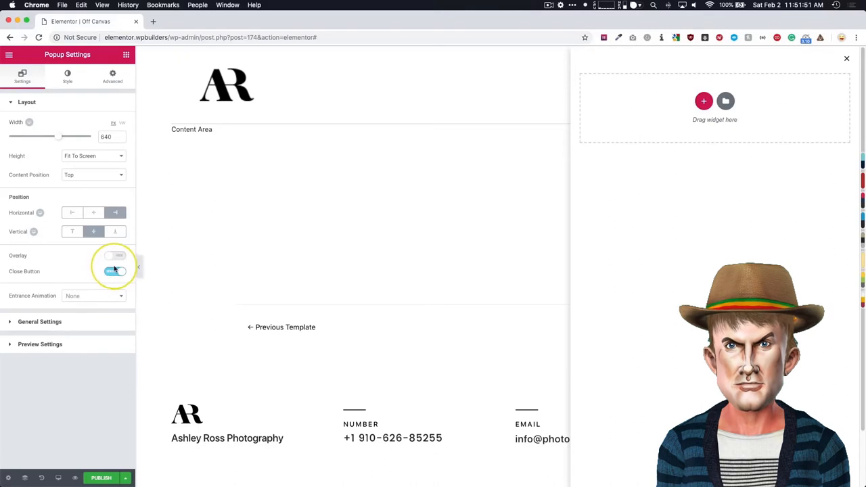
click(39, 322)
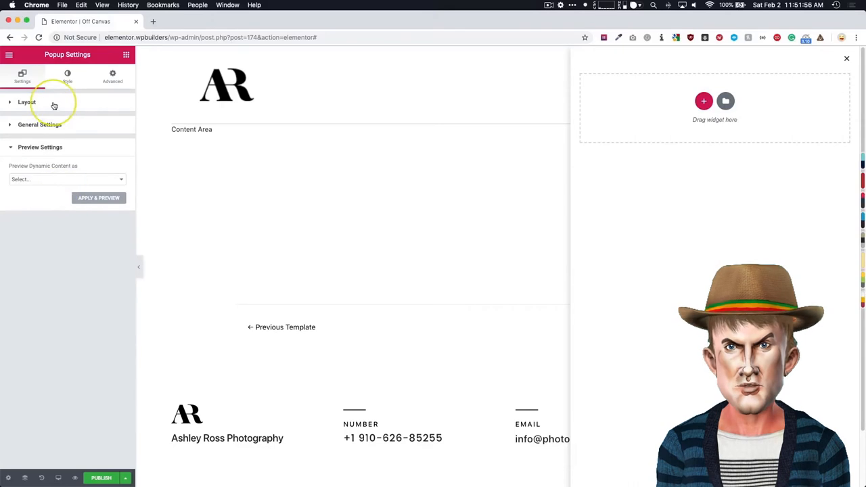
Give the popup a Classic background type with a solid black colour.
click(68, 76)
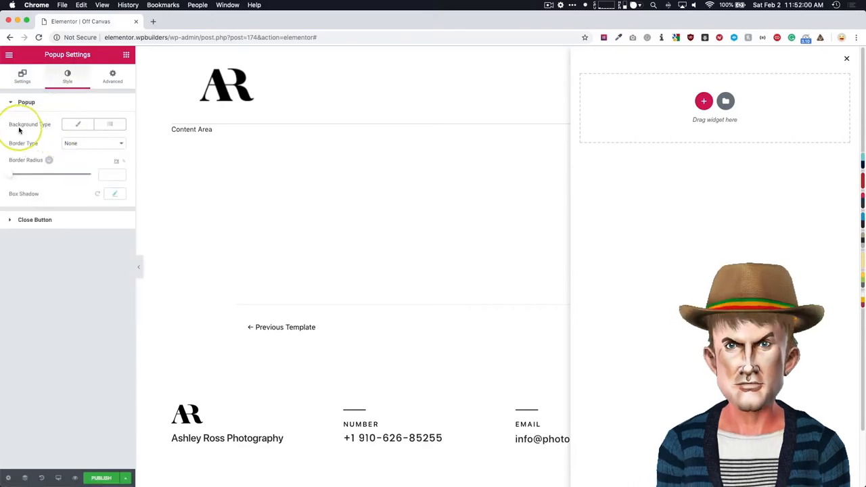
mouse_move(46, 124)
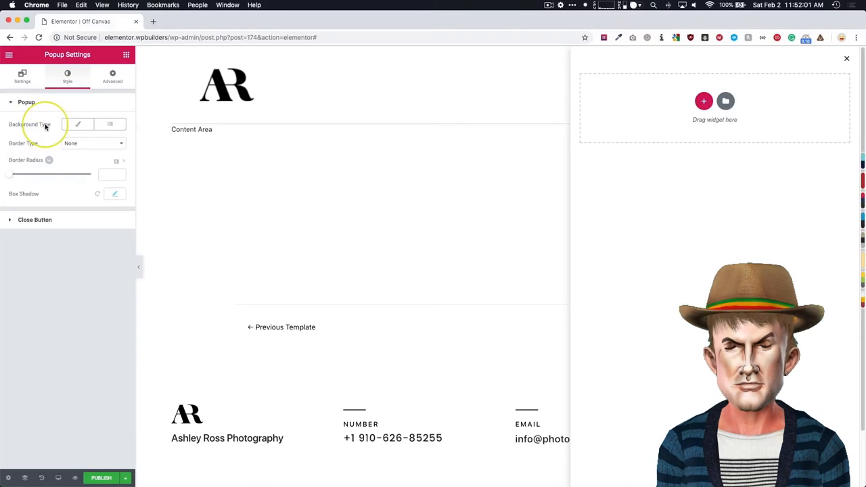
click(78, 124)
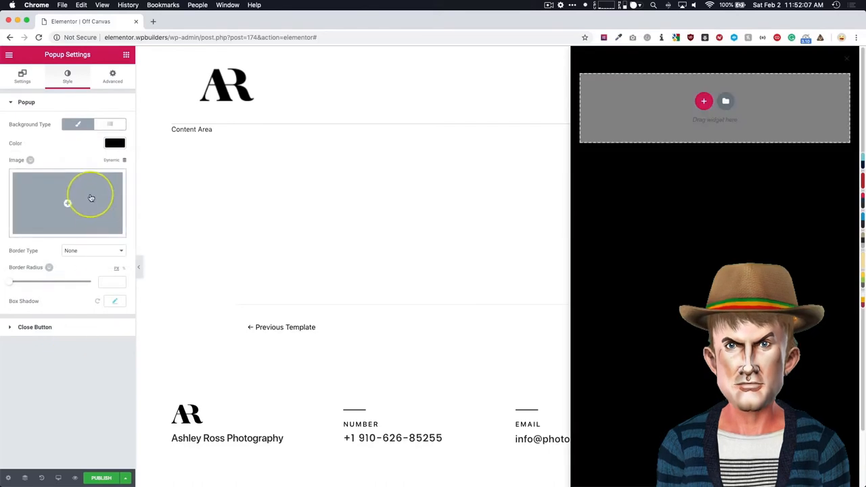
mouse_move(24, 259)
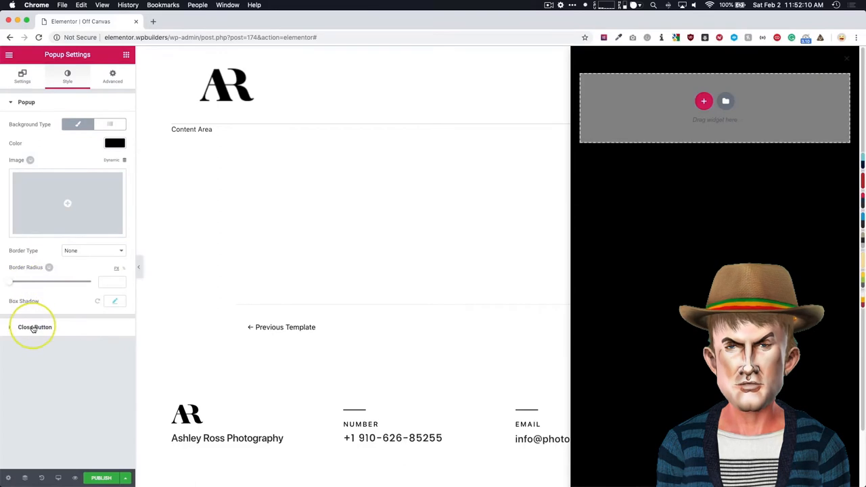
Make the close button white and set its size to 30.
click(35, 326)
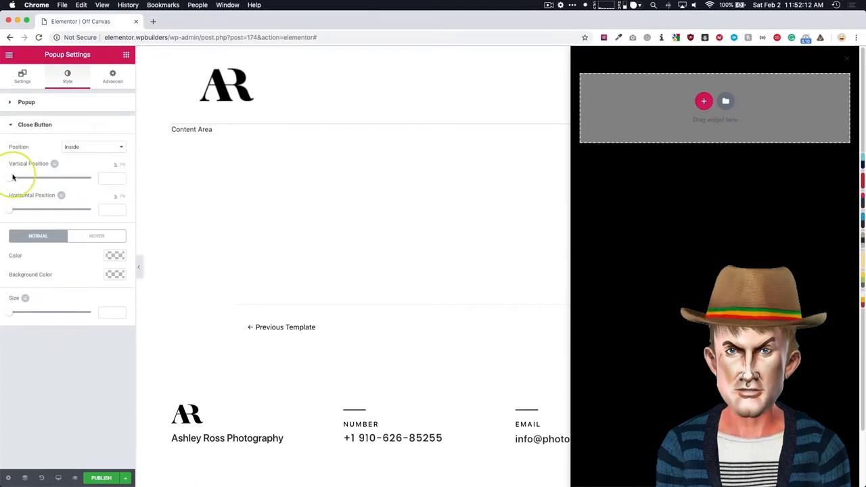
mouse_move(32, 206)
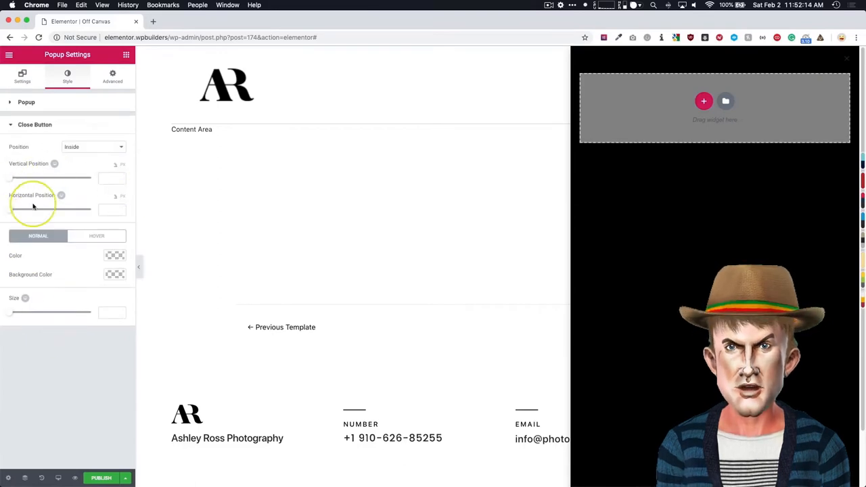
click(115, 255)
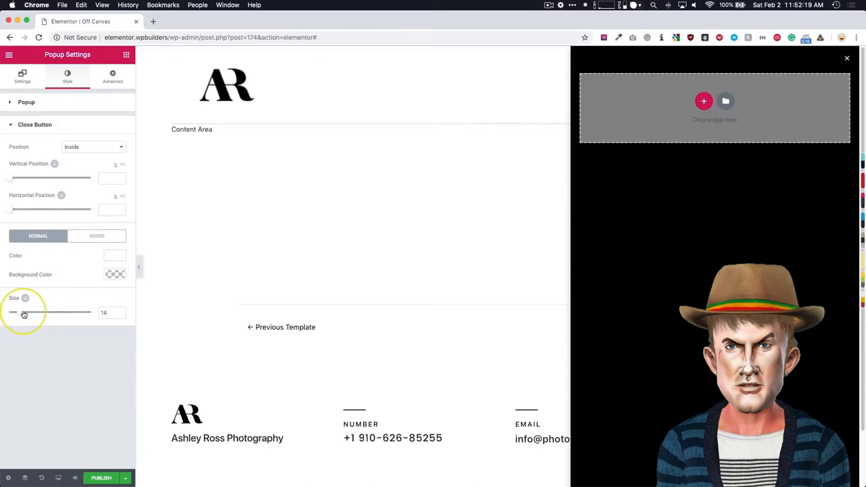
drag(24, 311, 36, 311)
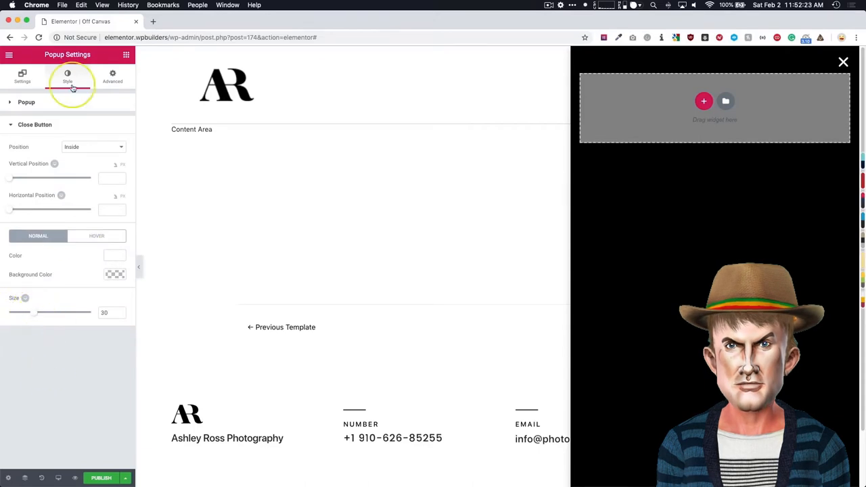
Adjust the popup Layout Width slider, settling it at 350.
click(22, 76)
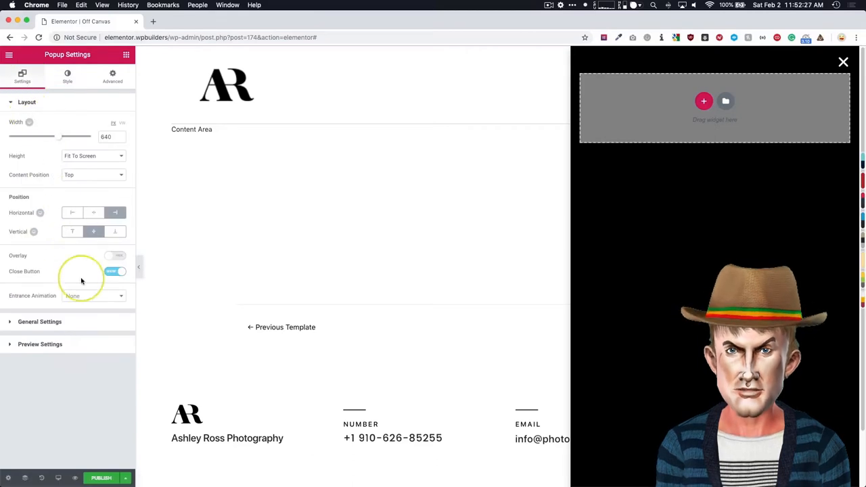
mouse_move(68, 412)
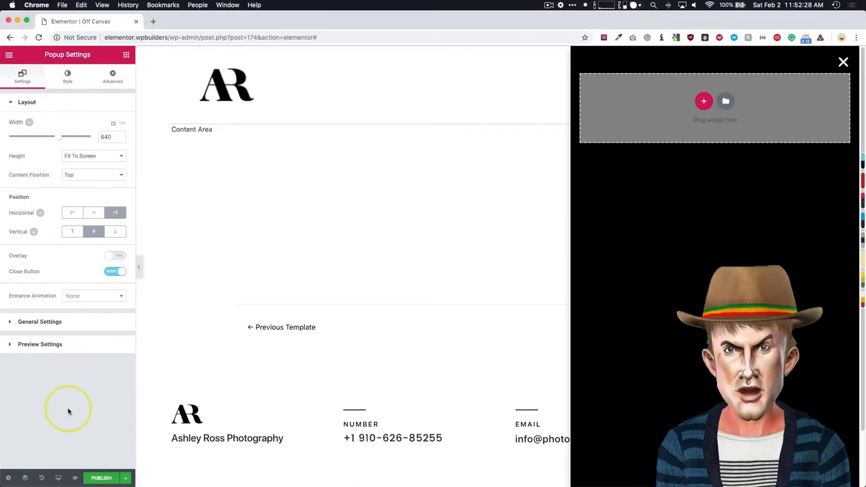
mouse_move(67, 146)
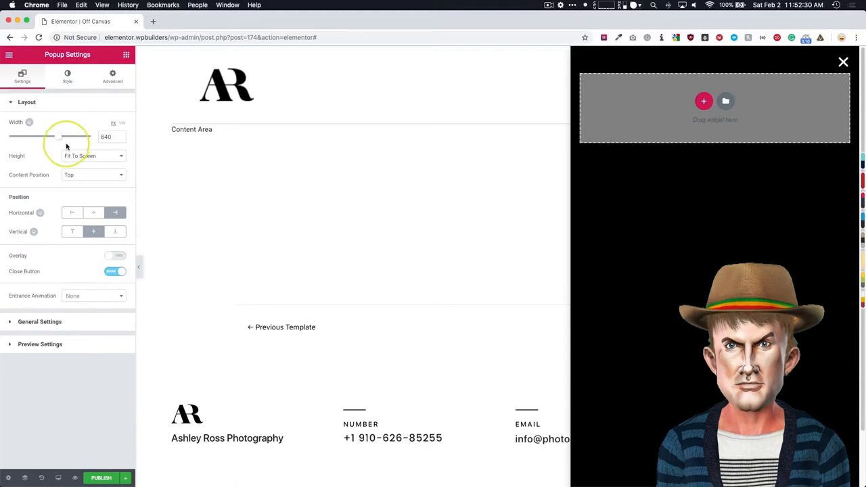
drag(57, 136, 48, 137)
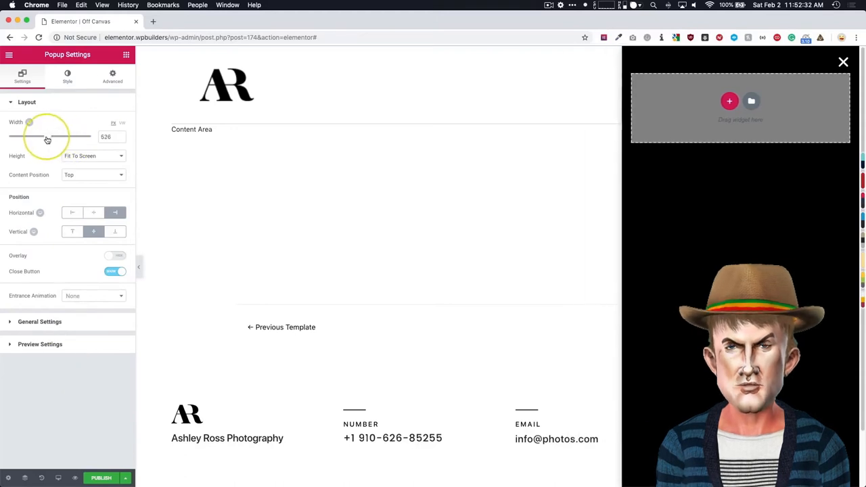
drag(29, 137, 20, 136)
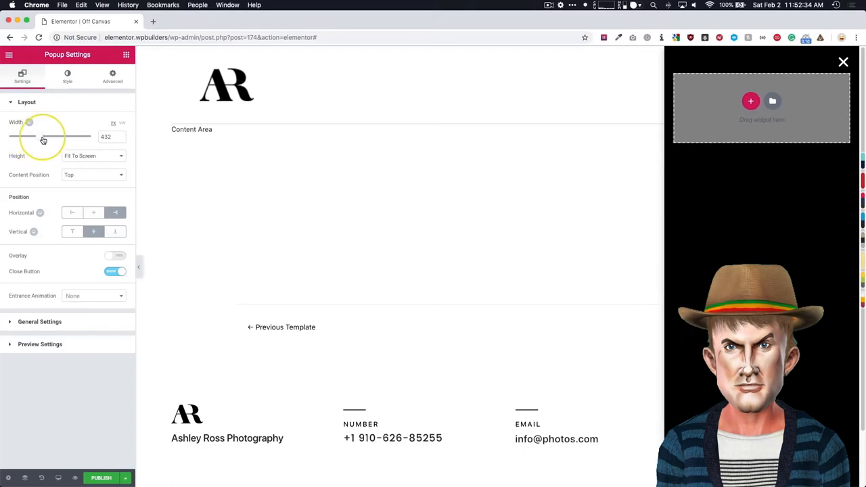
drag(28, 137, 55, 137)
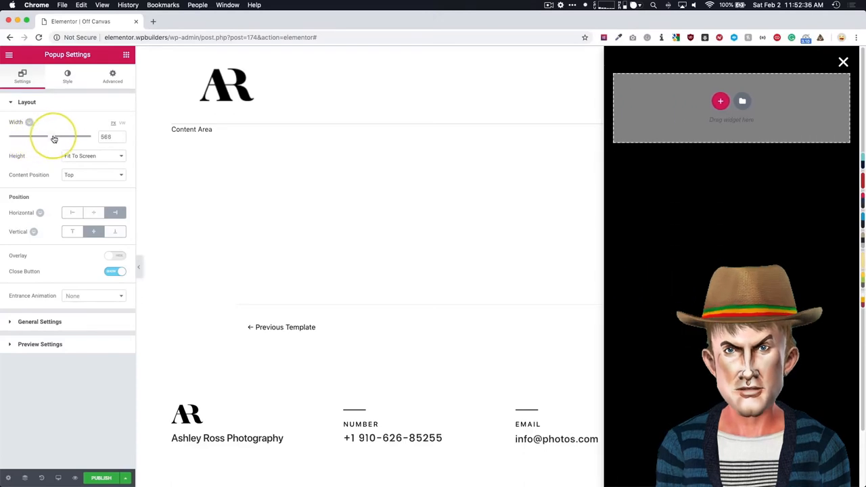
drag(54, 137, 71, 137)
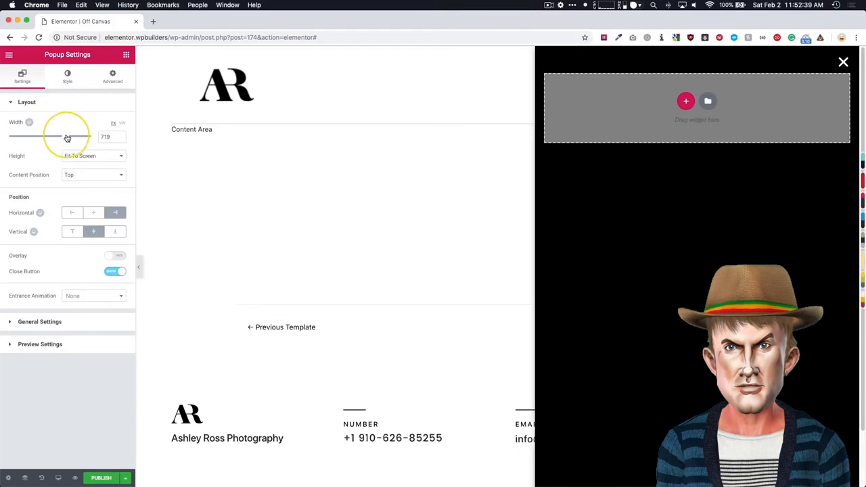
drag(68, 137, 38, 137)
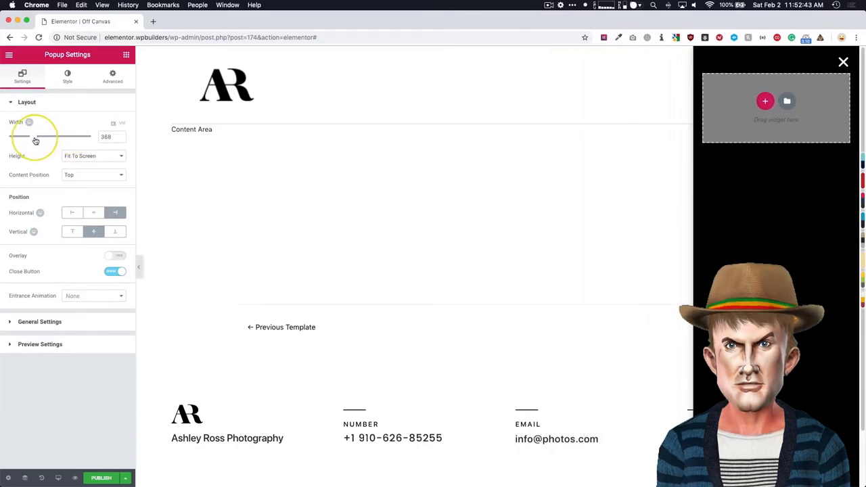
drag(37, 137, 33, 136)
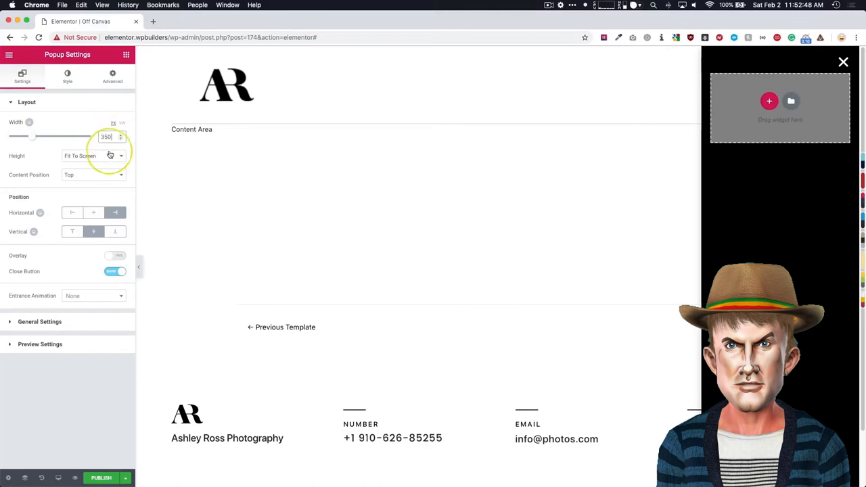
mouse_move(127, 56)
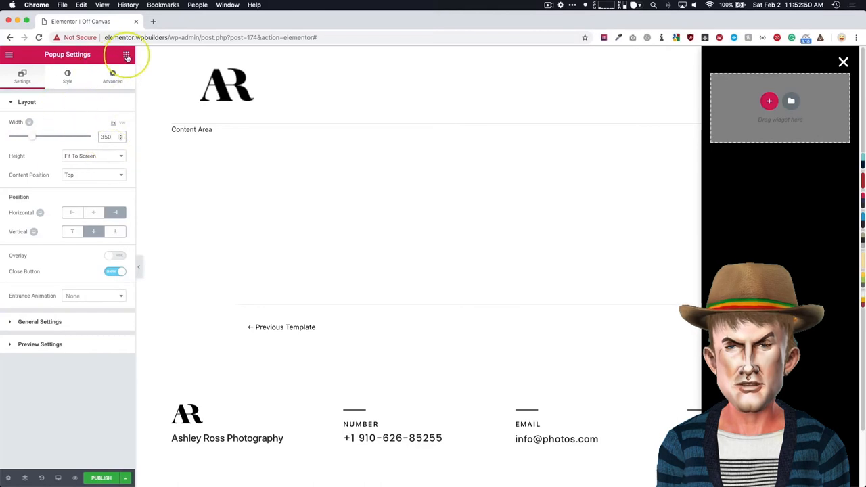
Search 'image' and drop an Image widget into the popup.
click(126, 54)
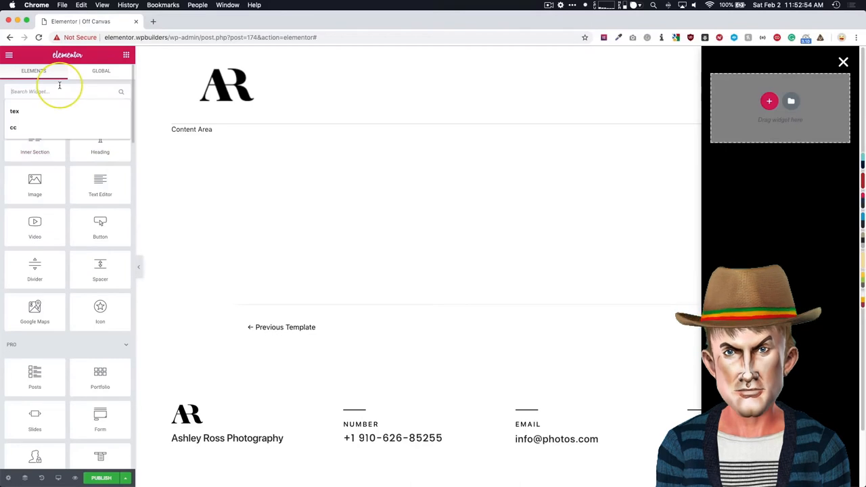
text(image)
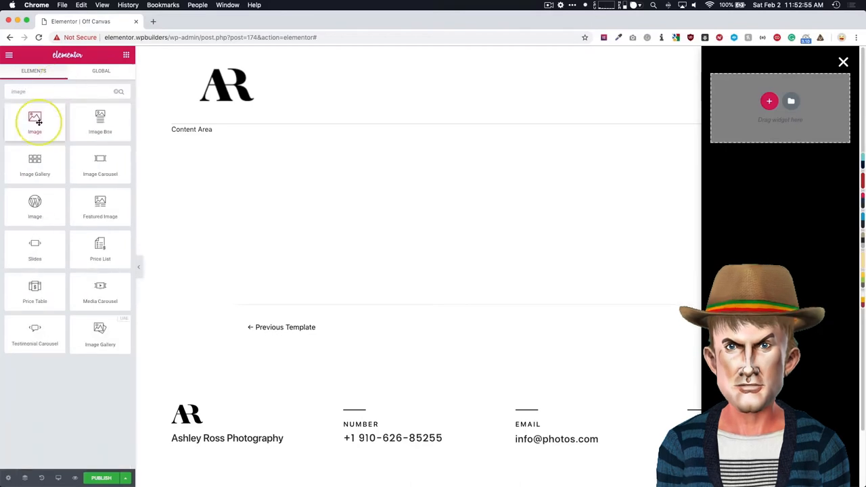
drag(35, 120, 779, 108)
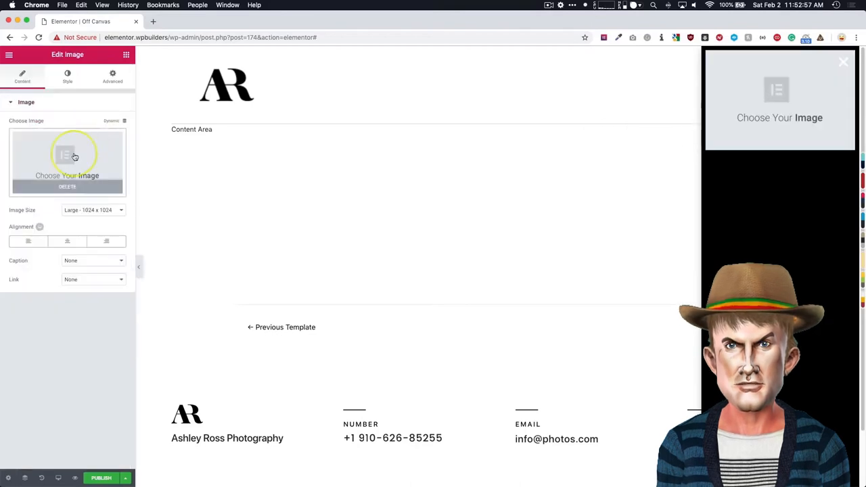
Choose the black AR logo from the media library and insert it.
click(68, 161)
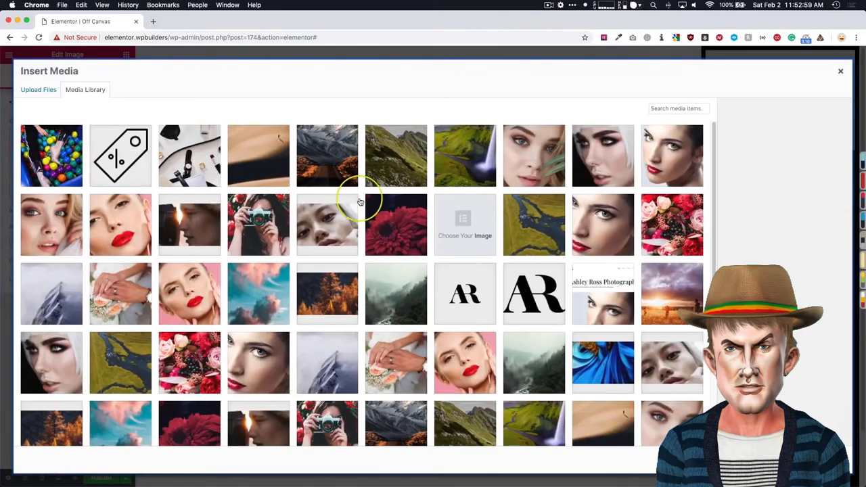
mouse_move(363, 199)
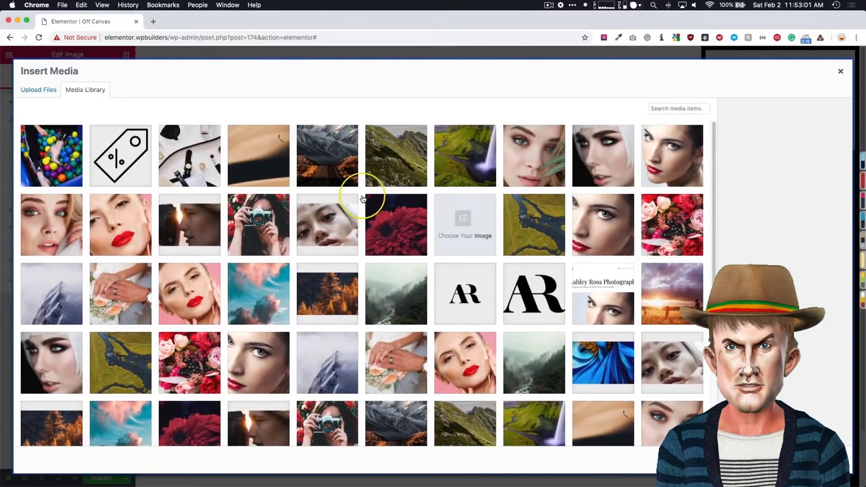
click(465, 292)
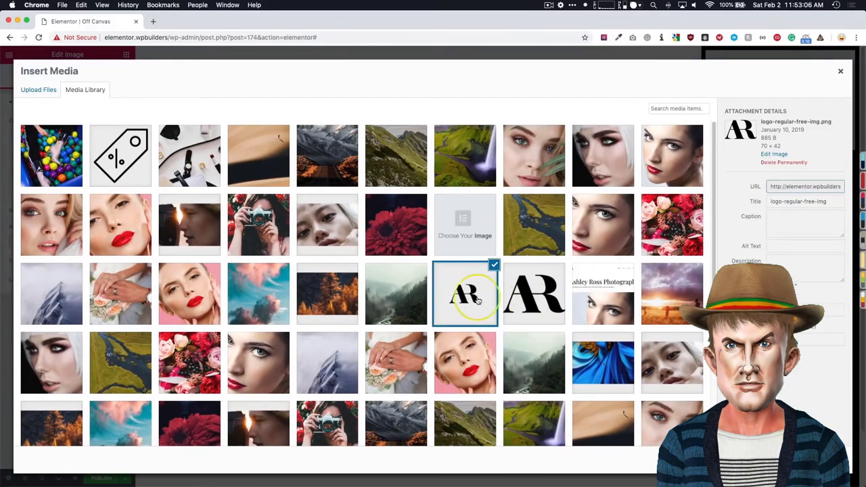
scroll(down, 3)
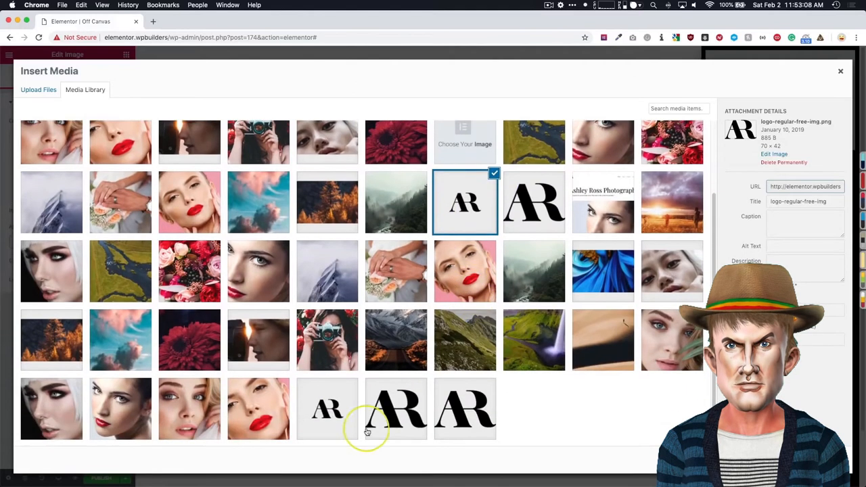
click(328, 408)
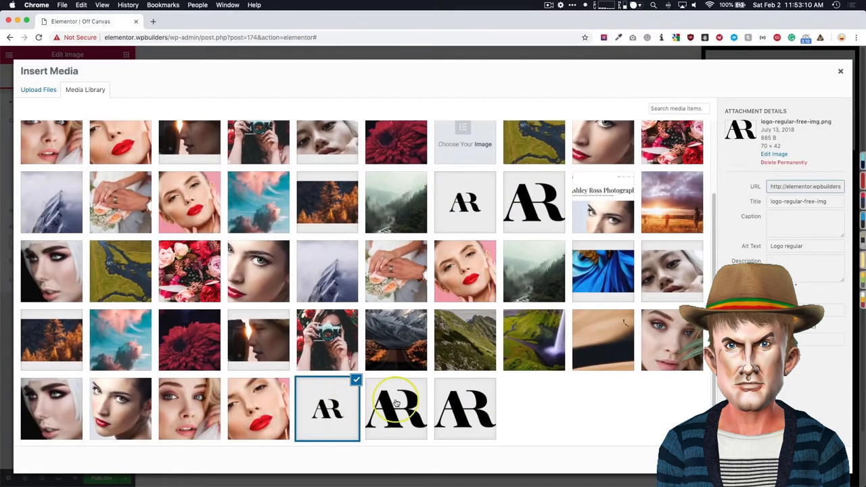
click(465, 409)
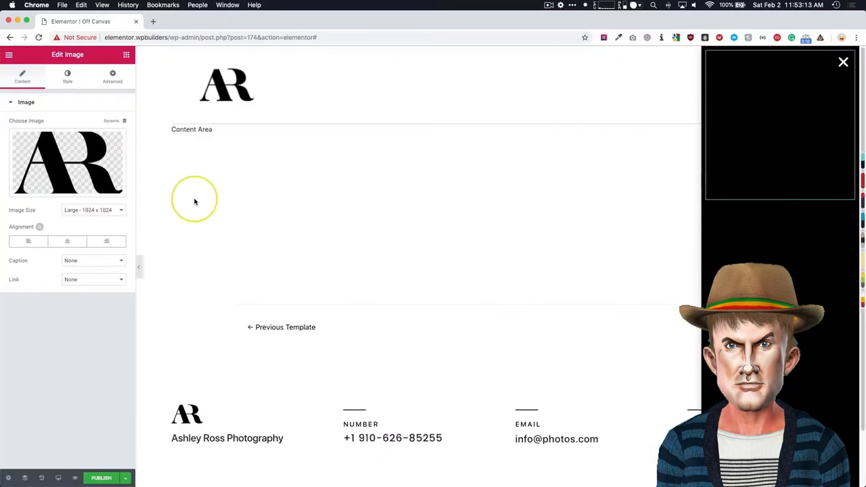
Set the logo image's width to 25 in its Style settings.
click(113, 76)
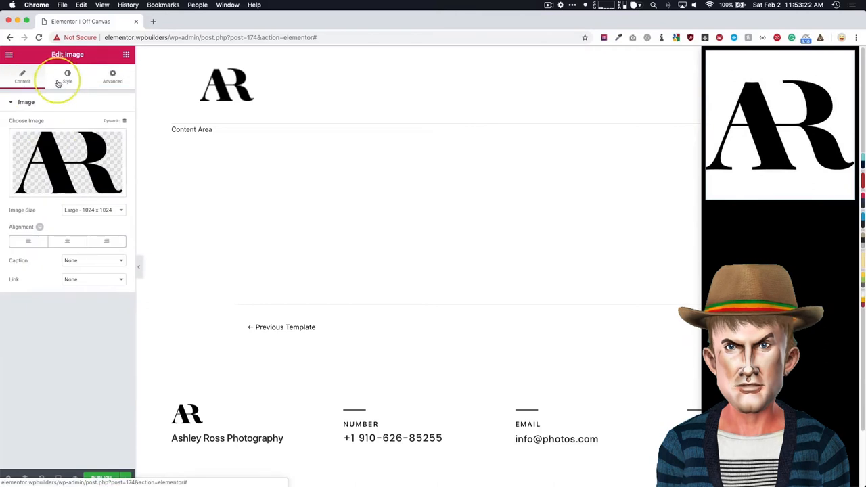
click(68, 76)
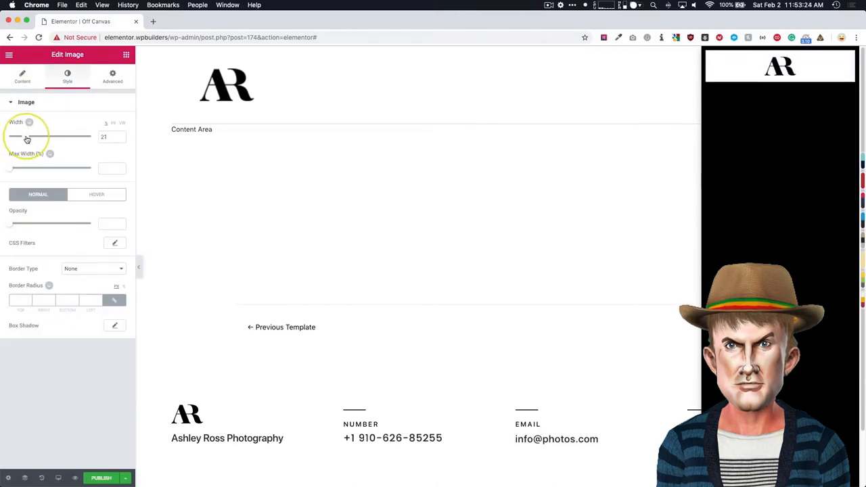
drag(27, 137, 37, 137)
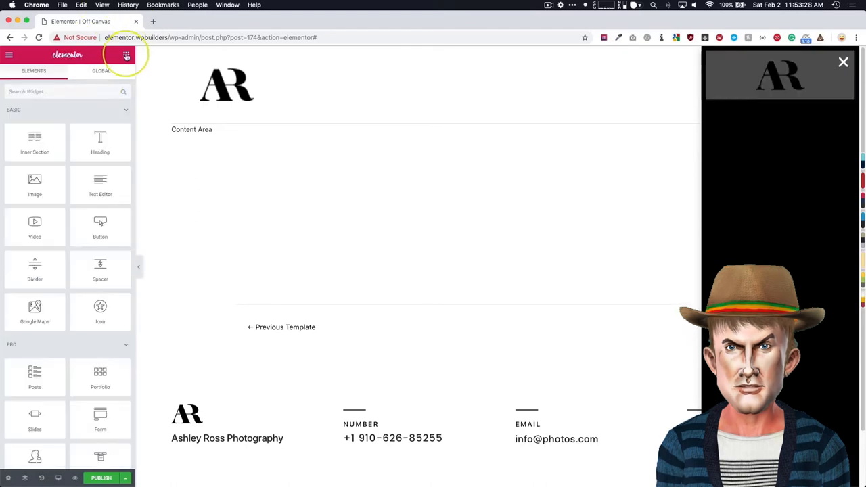
Add a Nav Menu widget below the popup logo.
text(nav)
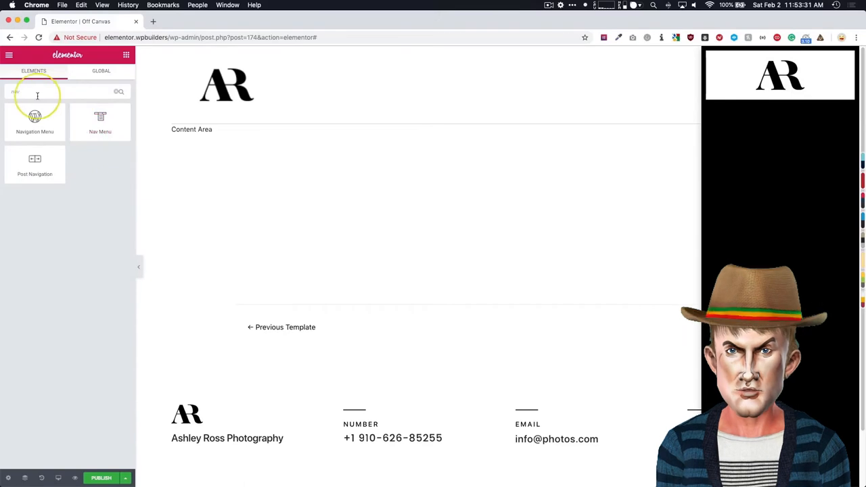
drag(100, 122, 693, 135)
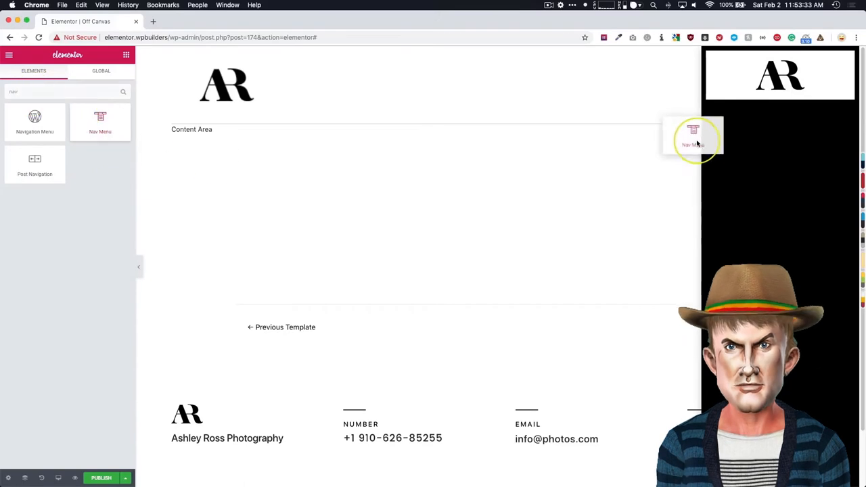
drag(693, 136, 758, 94)
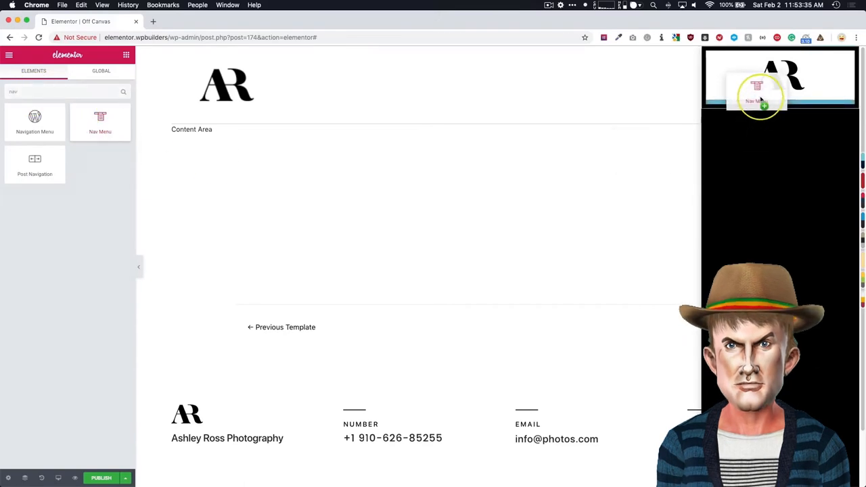
click(761, 95)
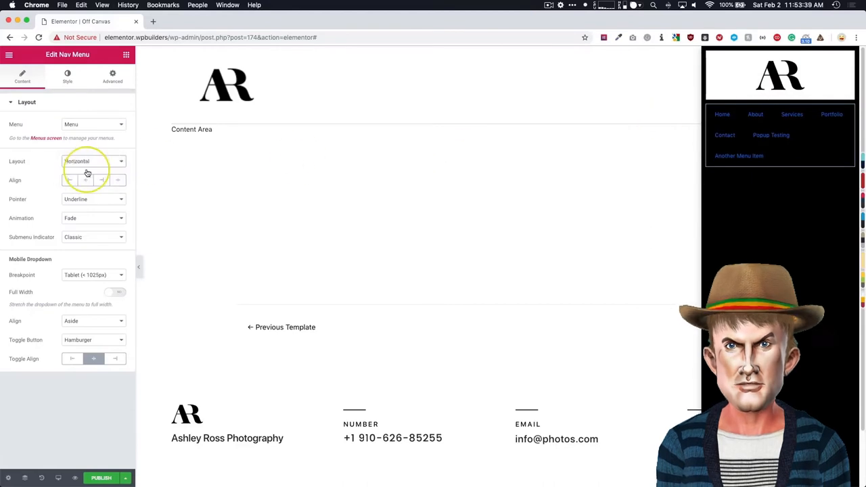
Set the menu to Vertical layout, left alignment, Pointer None and Toggle Button None.
click(92, 161)
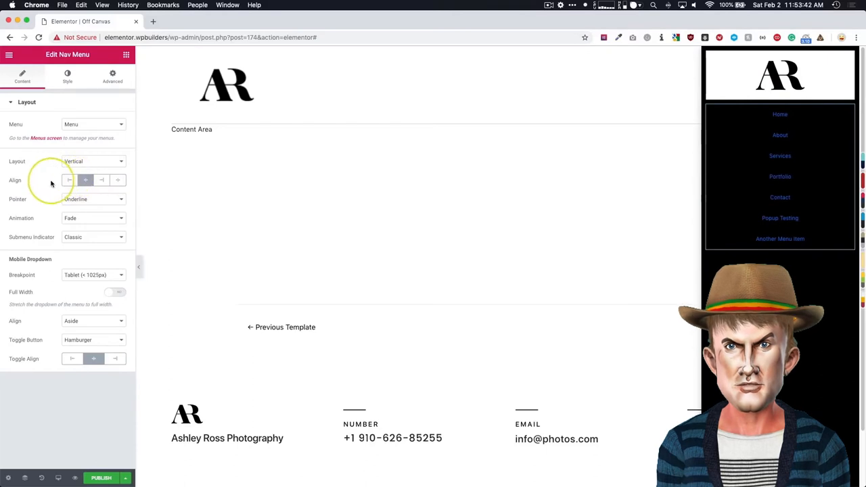
click(69, 180)
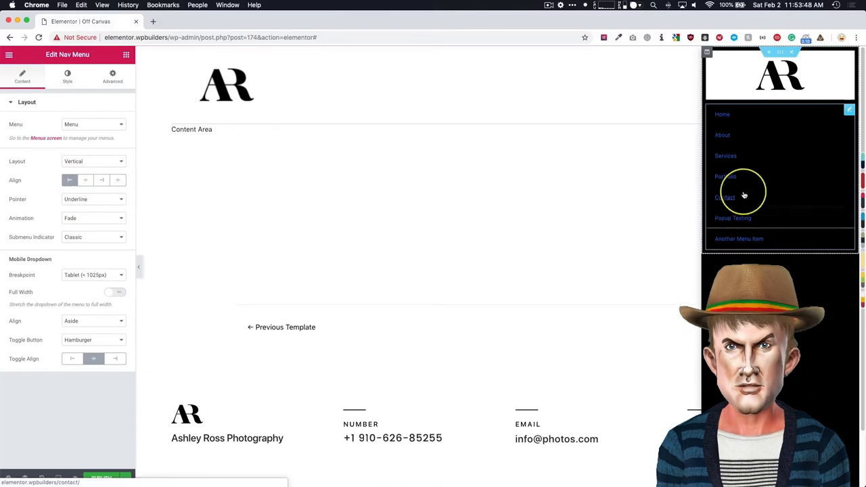
click(93, 199)
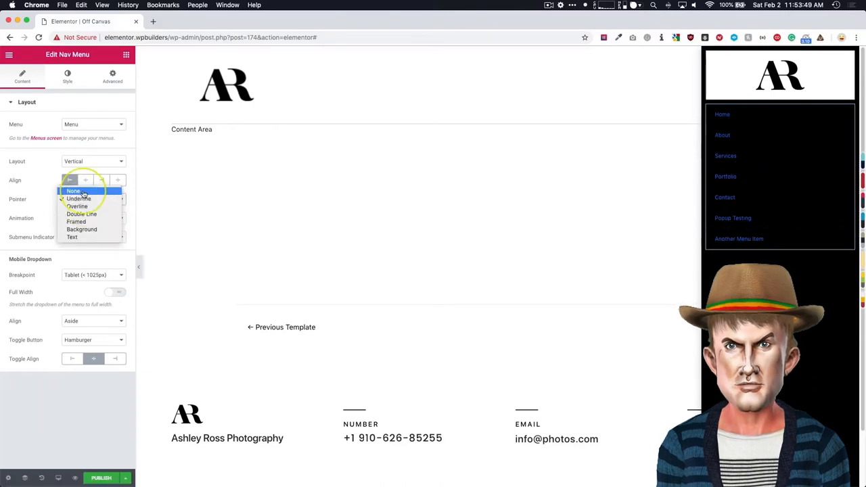
click(74, 191)
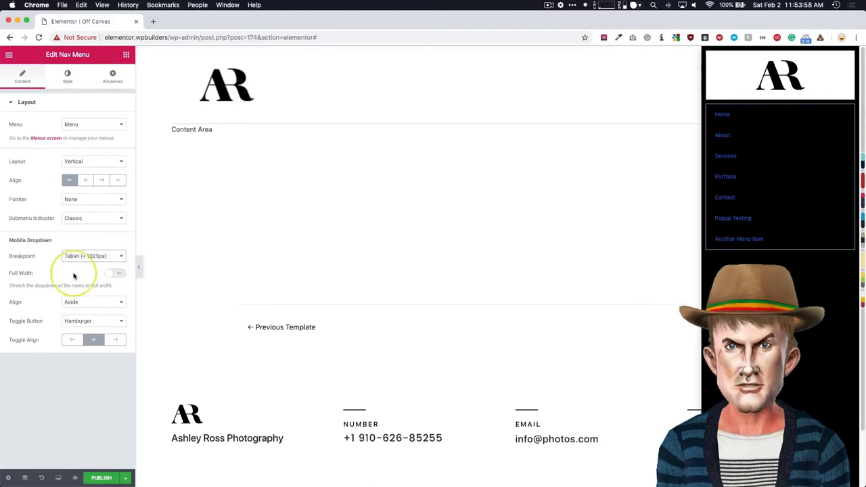
click(94, 321)
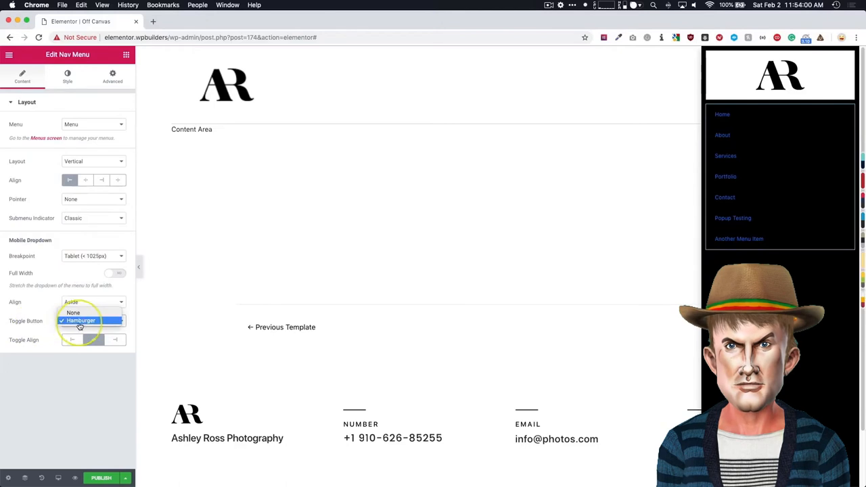
click(73, 313)
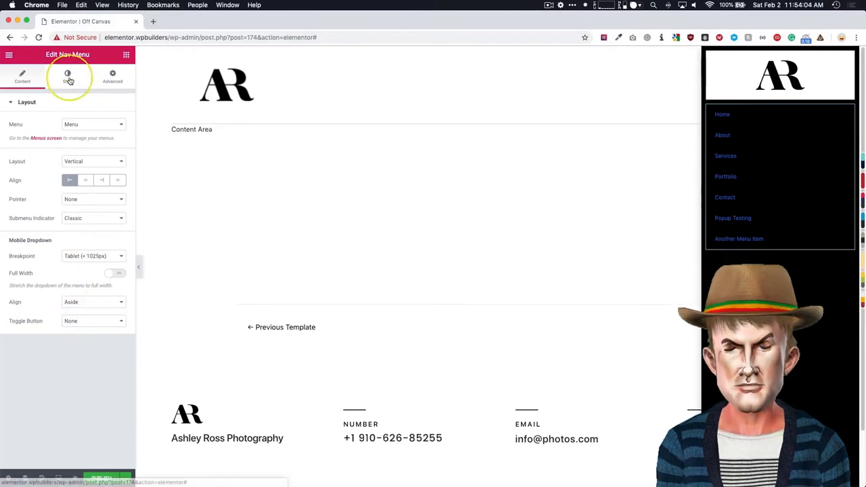
Style the menu with about 21 vertical padding and white text colour.
click(68, 75)
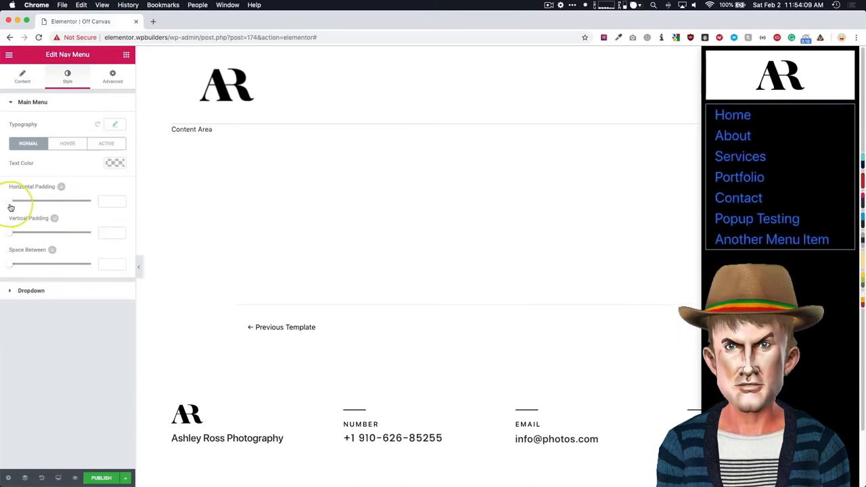
drag(11, 233, 53, 232)
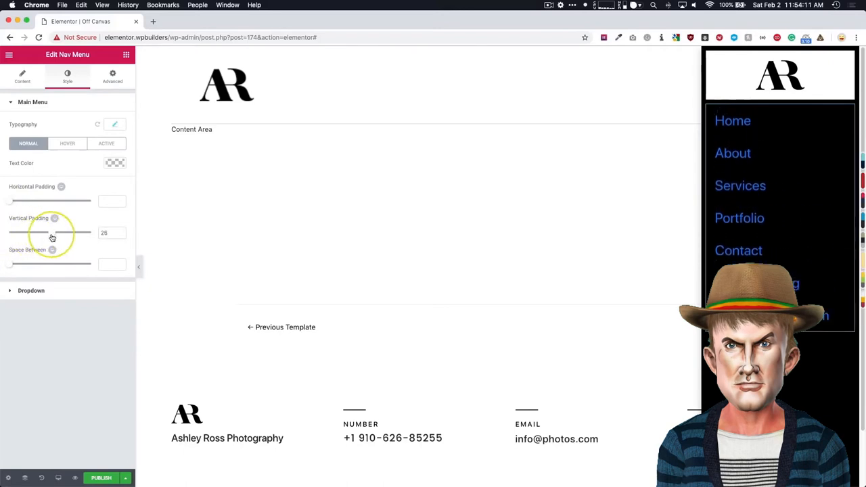
drag(53, 233, 40, 233)
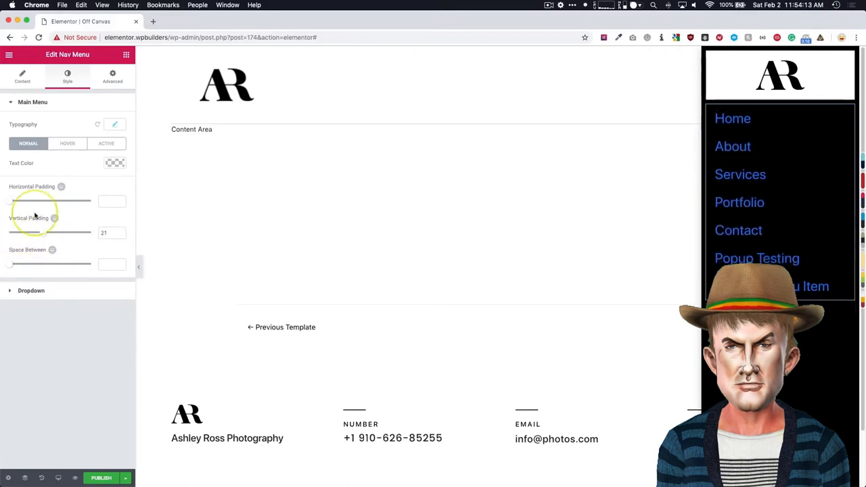
click(115, 125)
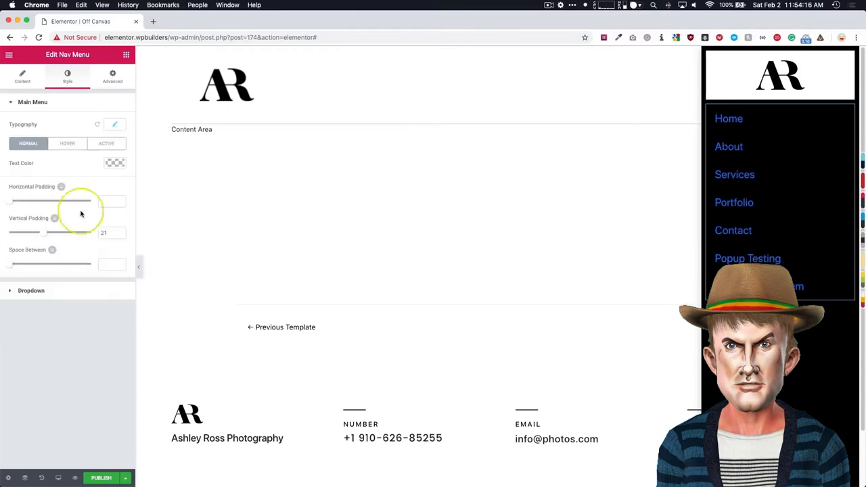
click(115, 162)
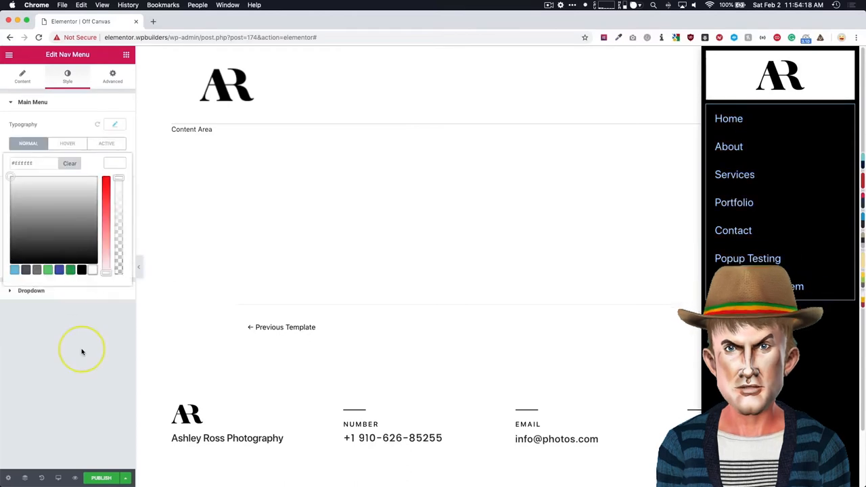
click(105, 129)
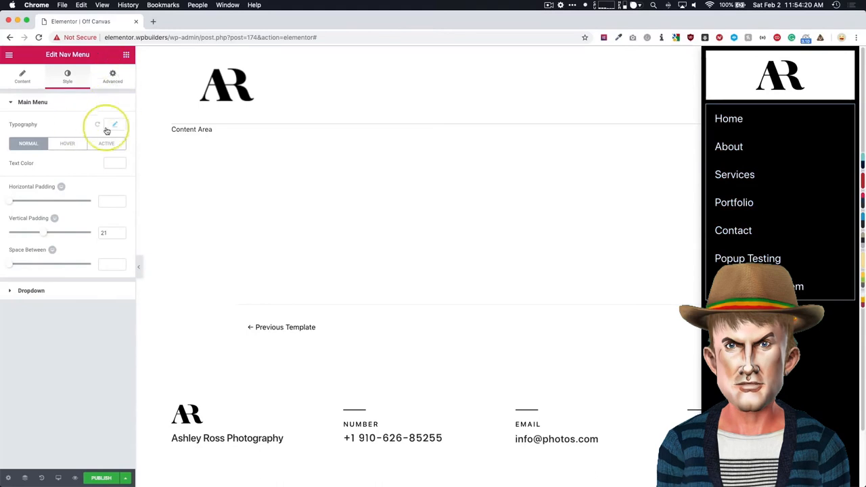
Set the menu typography to the Playfair Display font.
click(113, 124)
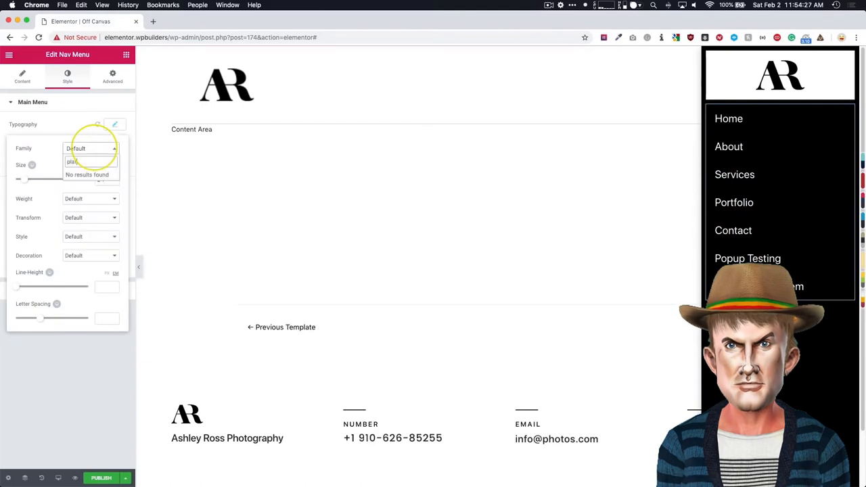
text(playfair)
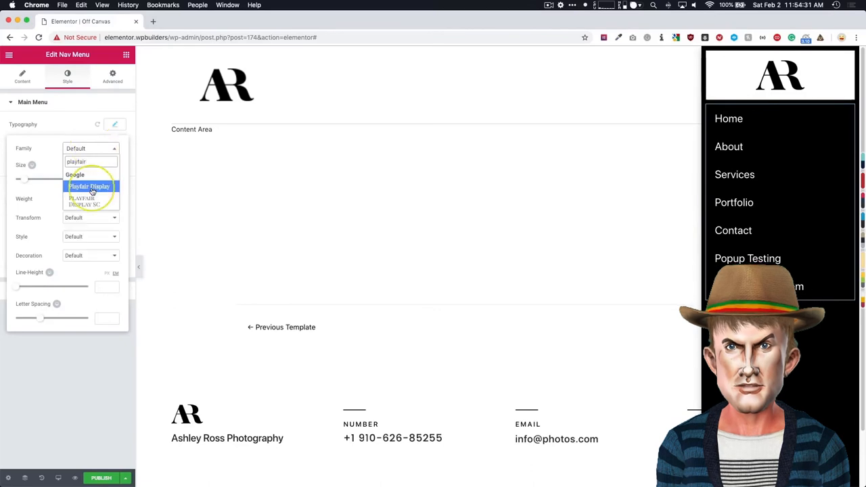
click(90, 187)
text(soci)
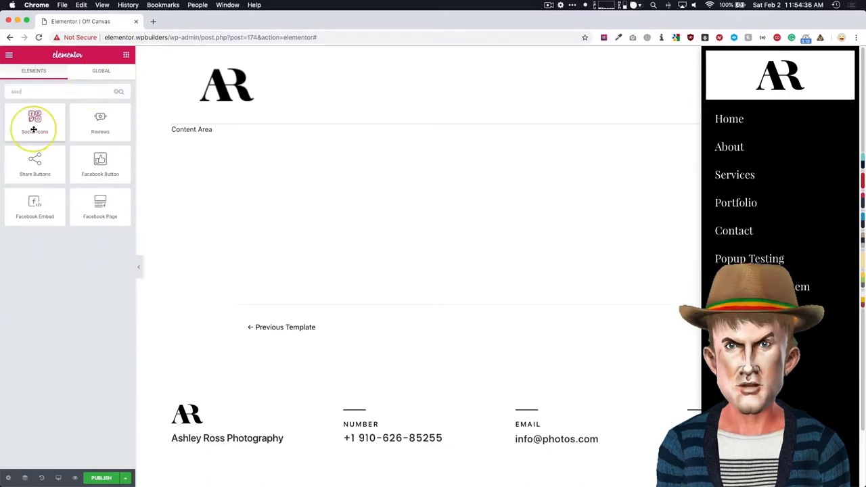
Add Social Icons with custom white primary and black secondary colours, size 17, left-aligned.
click(35, 122)
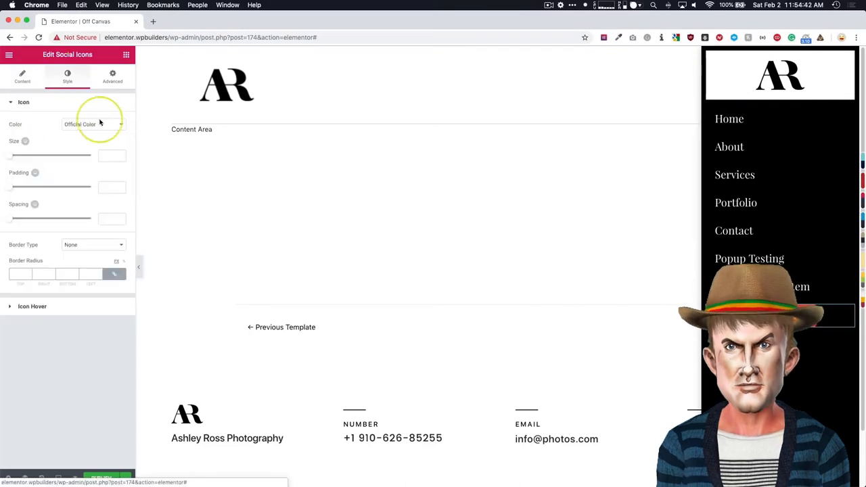
click(92, 125)
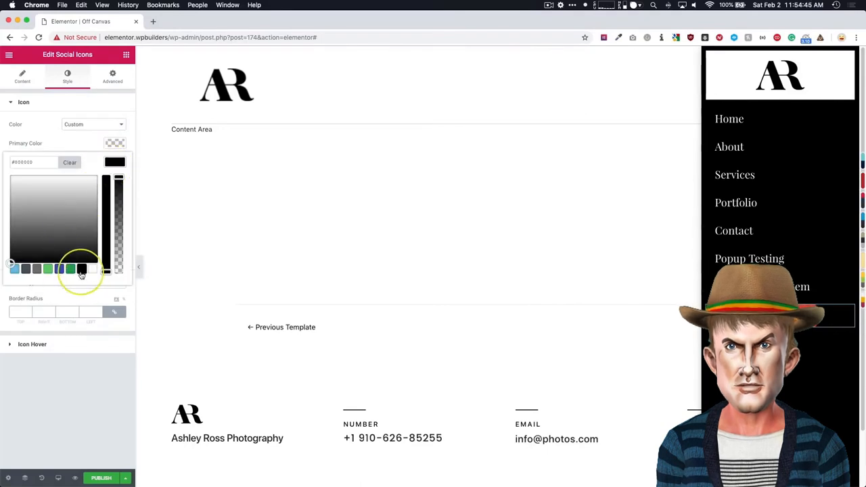
click(115, 144)
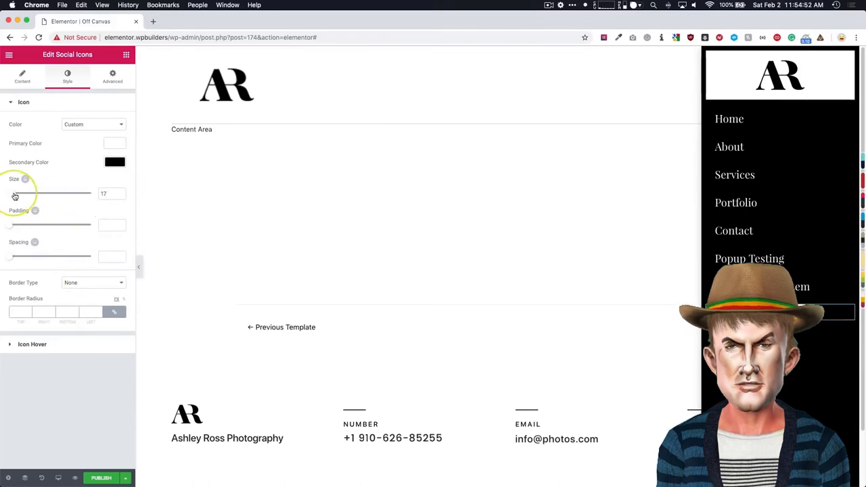
mouse_move(61, 208)
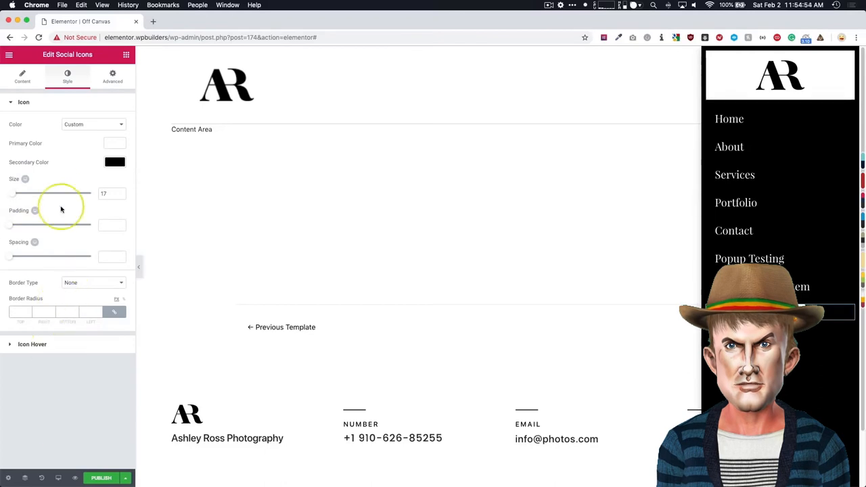
click(22, 76)
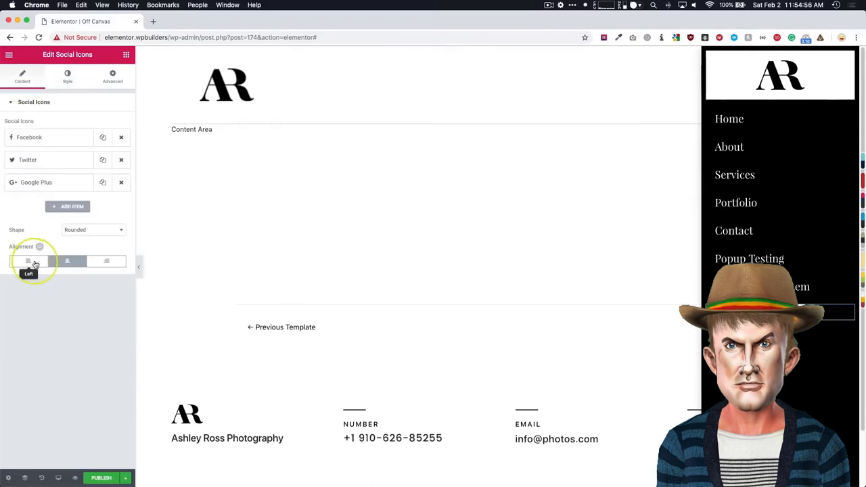
click(106, 261)
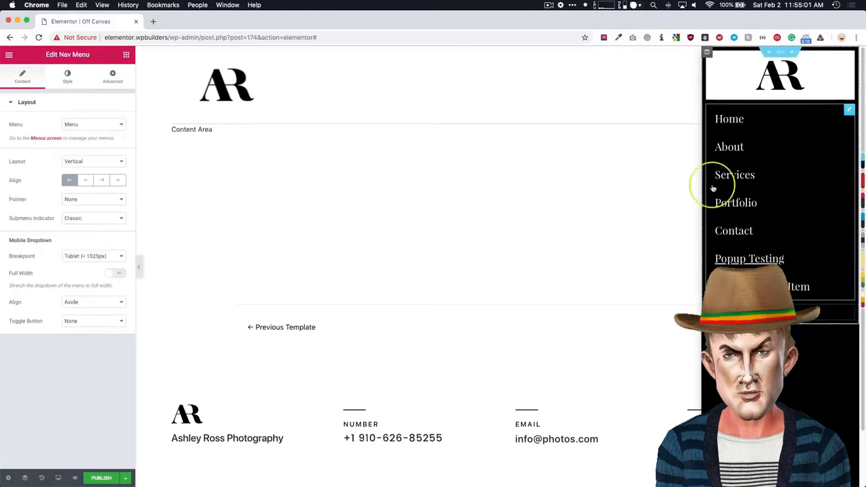
Set the menu's horizontal padding to 0 and return to the popup settings.
click(68, 76)
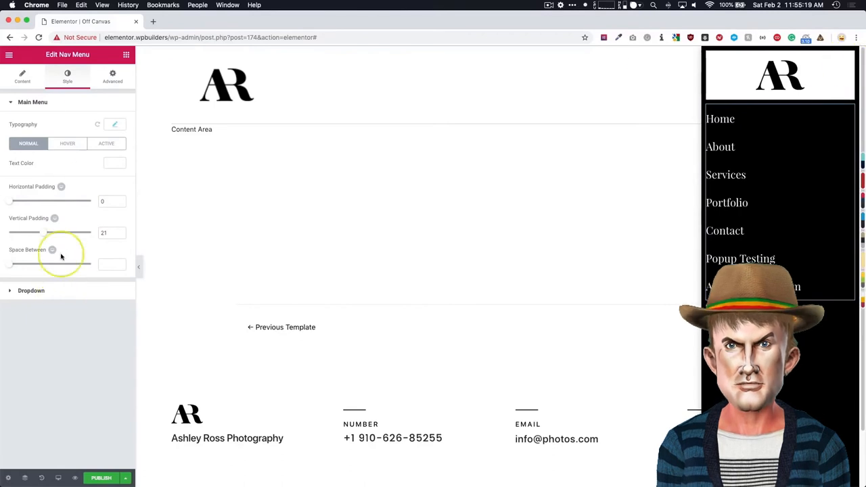
click(8, 478)
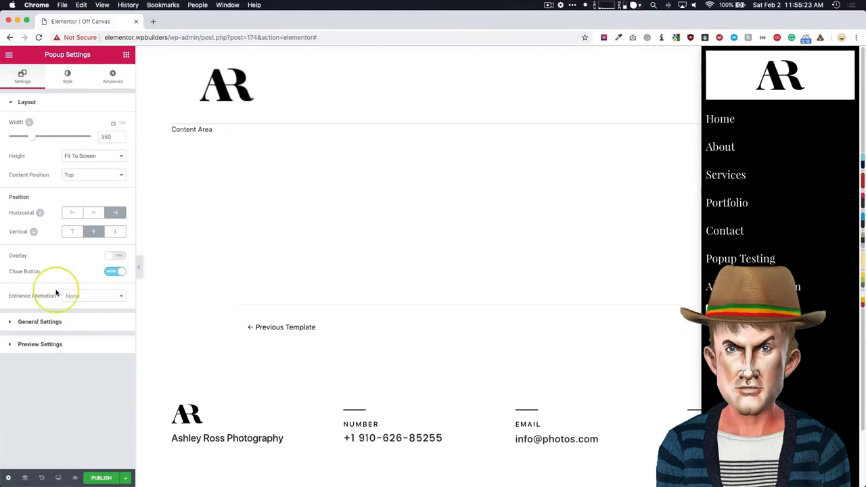
Shrink the popup's close button size down to 15.
click(68, 76)
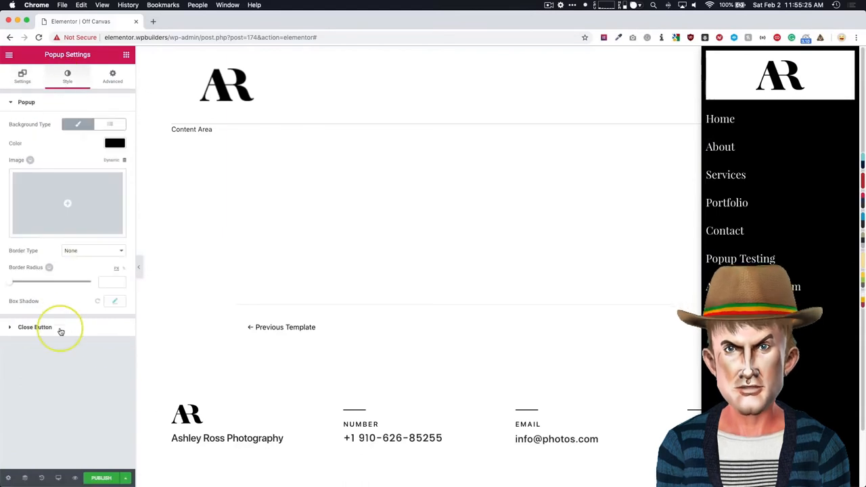
click(35, 326)
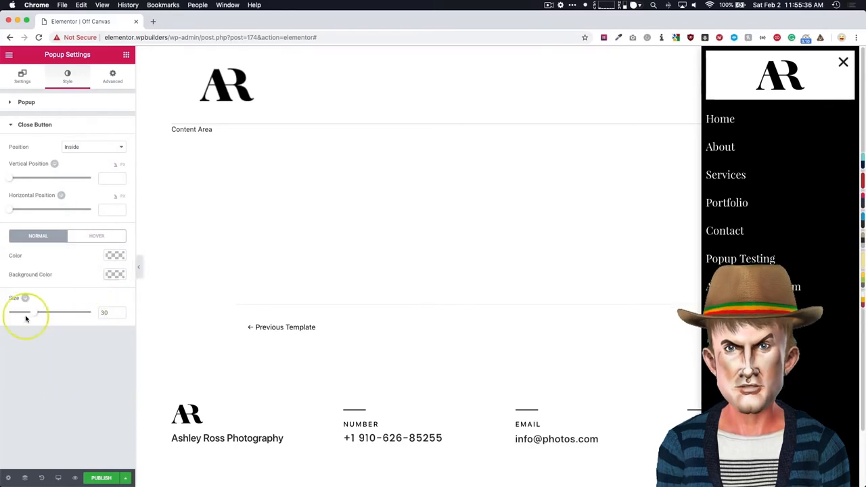
drag(38, 311, 27, 311)
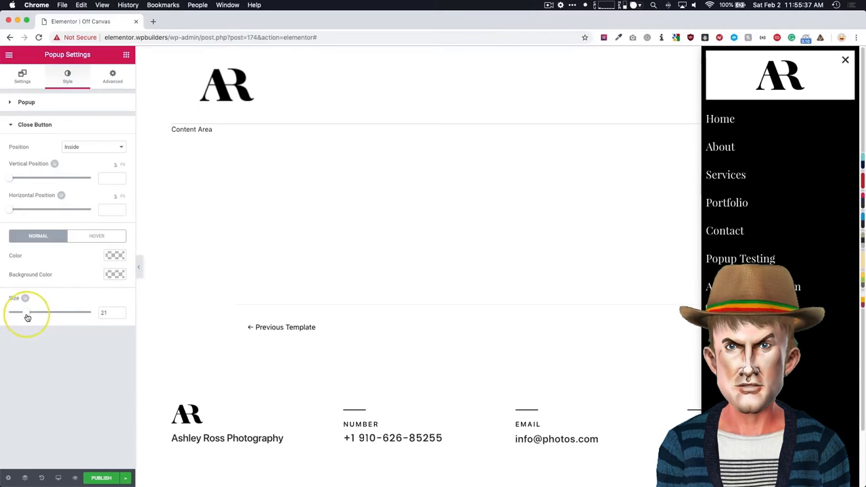
drag(30, 311, 21, 311)
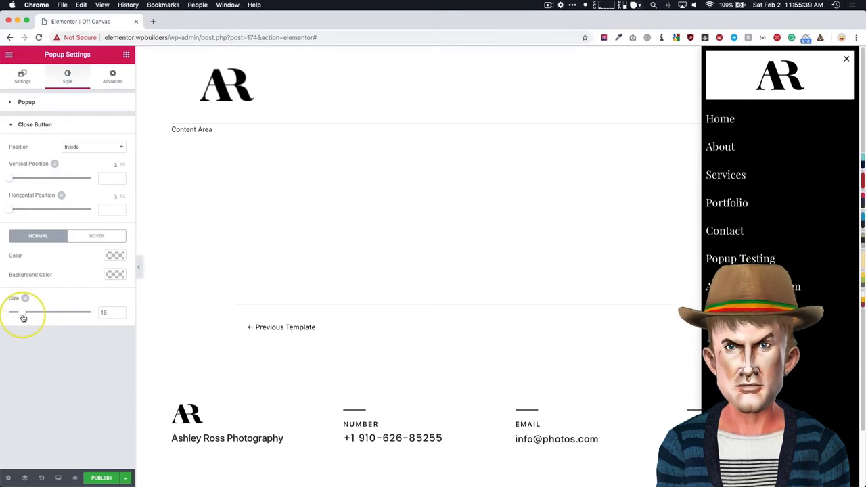
drag(22, 311, 17, 312)
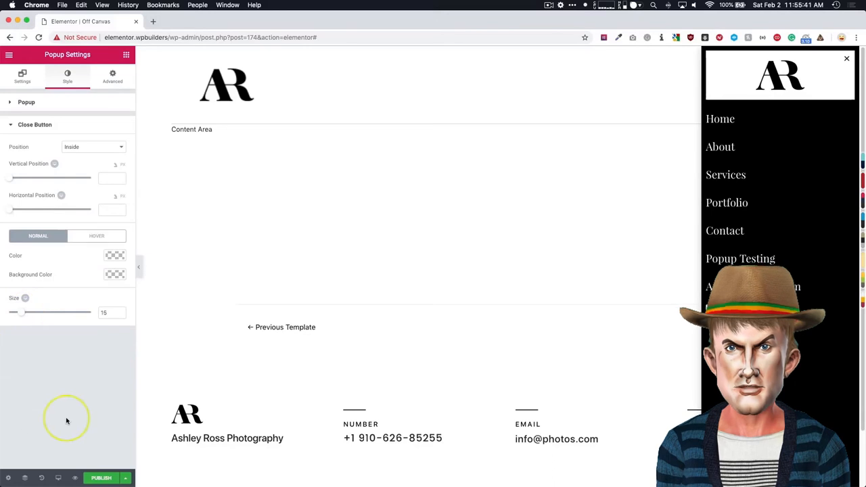
mouse_move(666, 41)
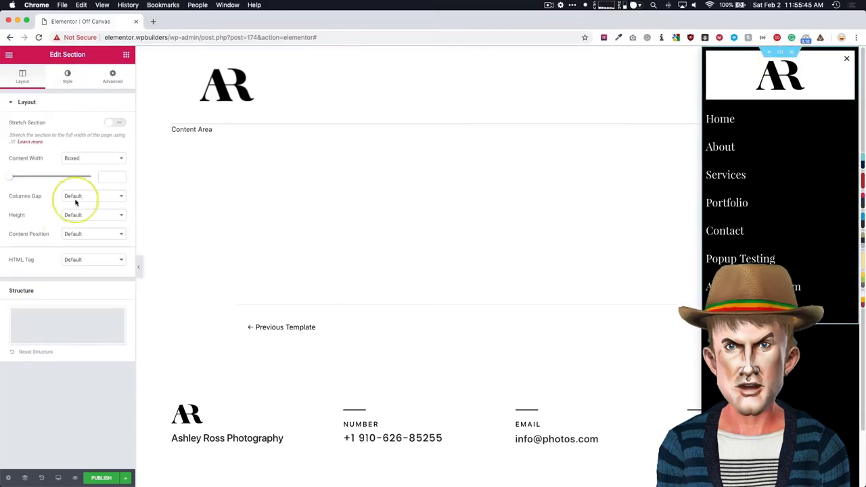
Reopen the popup's close button style options to review them.
click(113, 76)
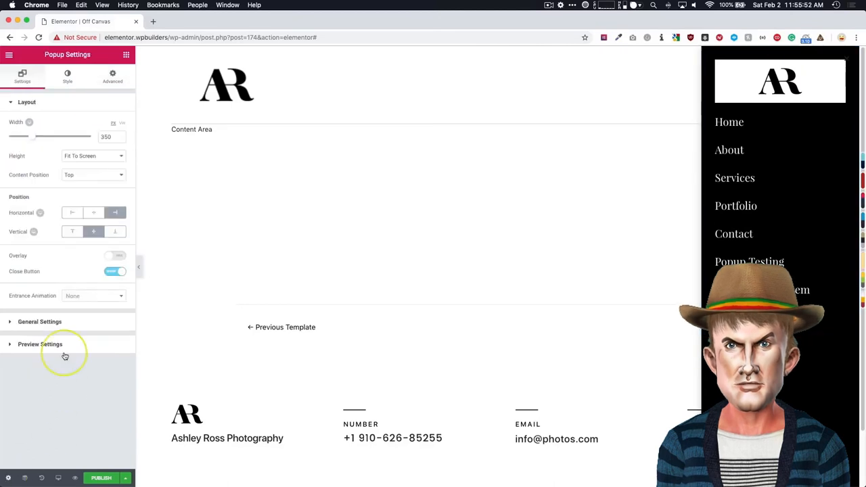
click(67, 76)
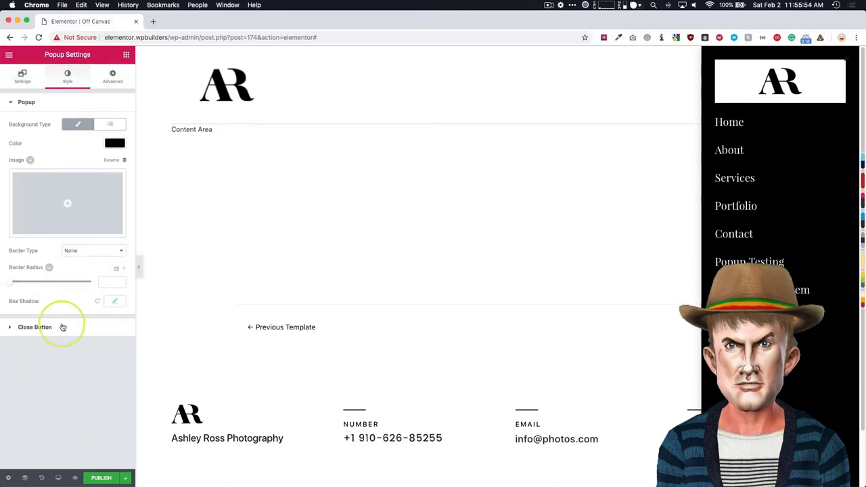
click(35, 327)
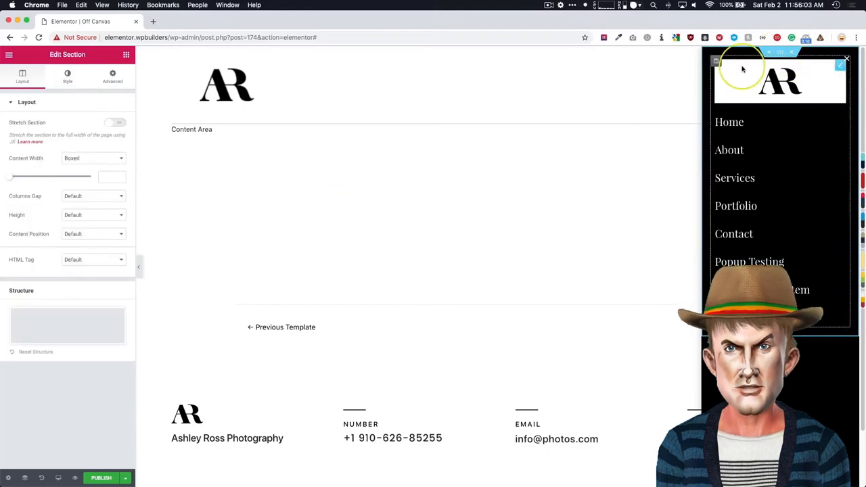
Publish and save the Off Canvas popup, then exit the editor to the site.
click(102, 478)
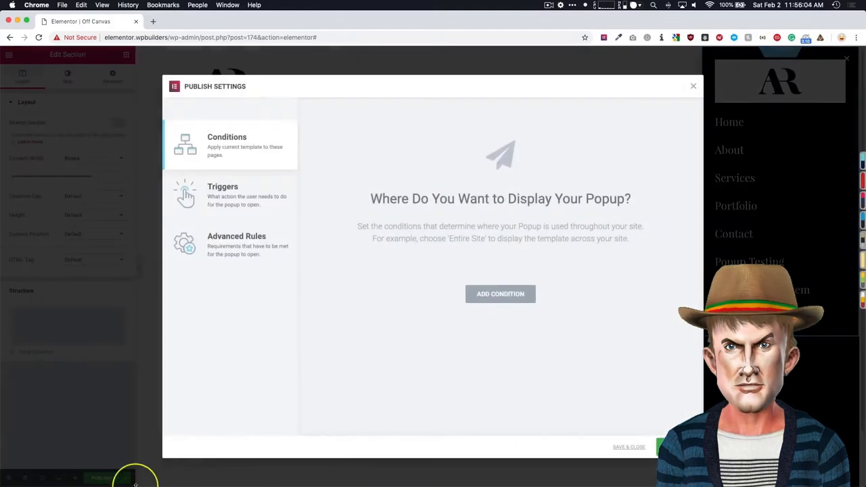
mouse_move(357, 216)
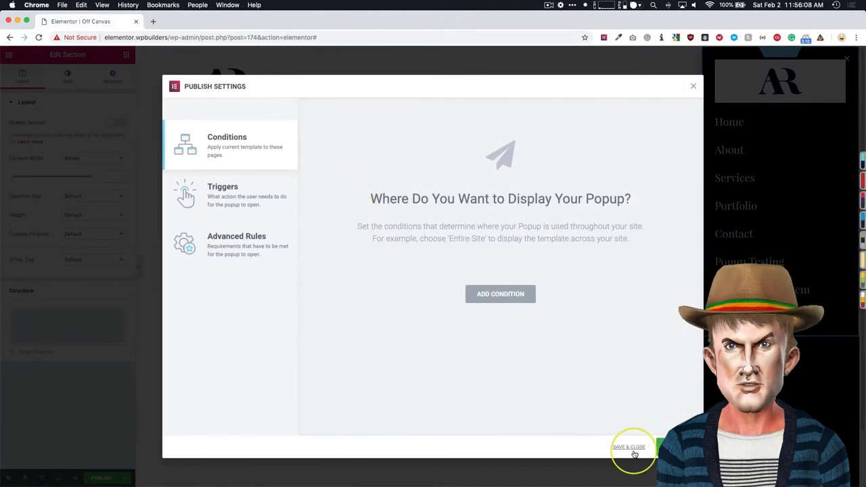
click(628, 447)
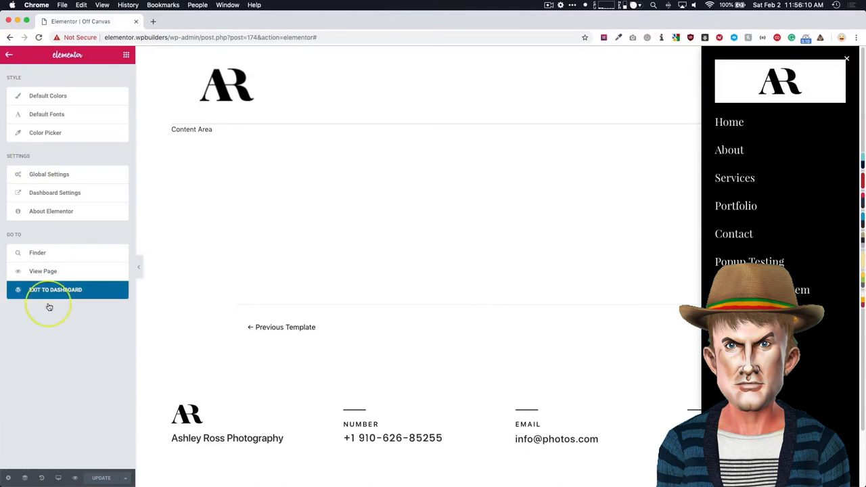
click(56, 290)
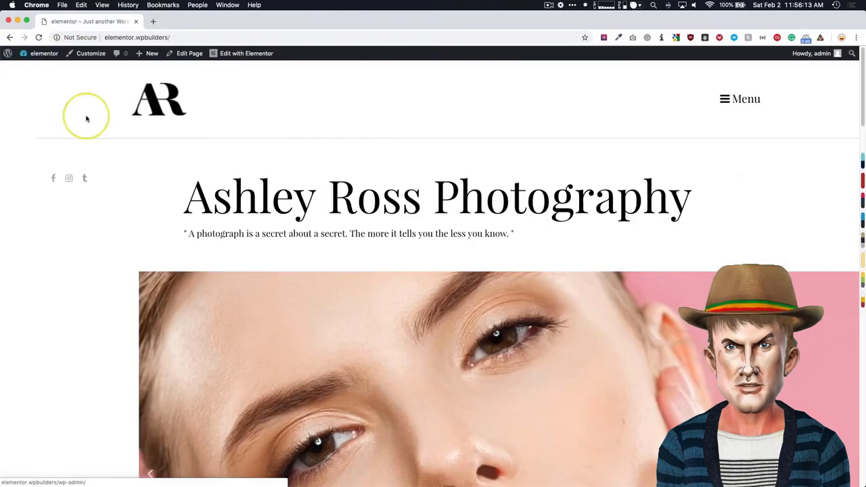
Open the Main Header template in Elementor from the admin bar.
click(246, 53)
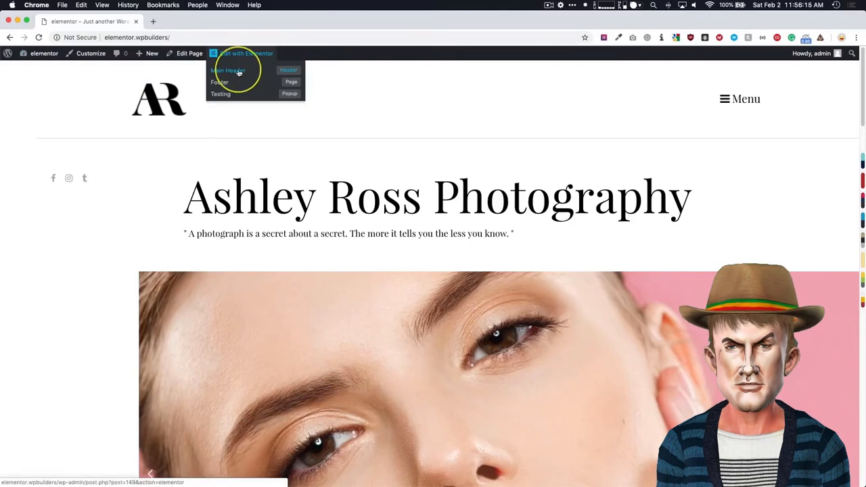
mouse_move(249, 70)
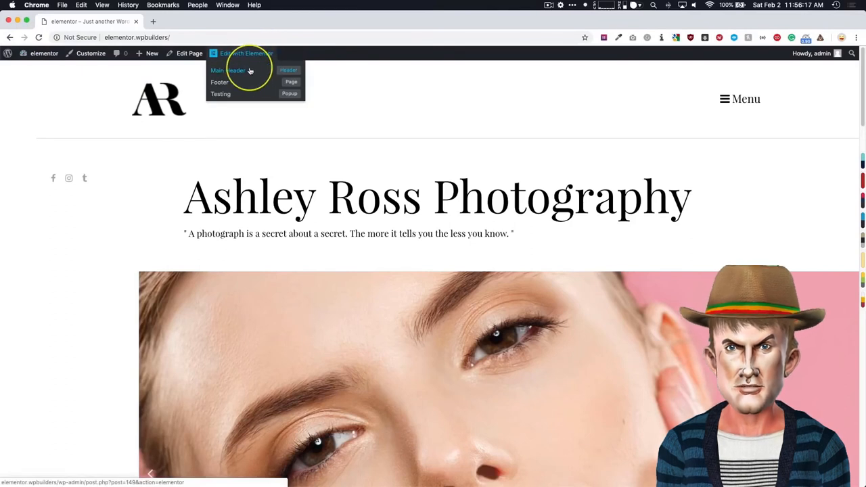
click(228, 70)
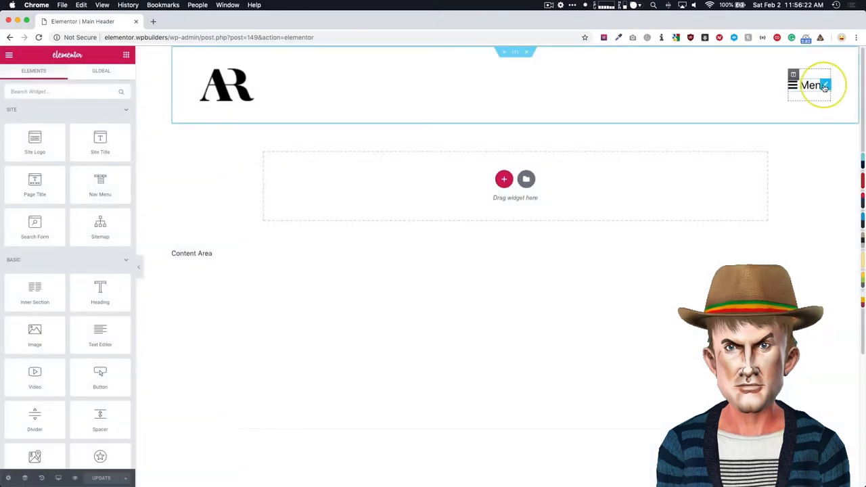
Link the header's Menu button to a dynamic Popup with the Toggle Popup action.
click(815, 84)
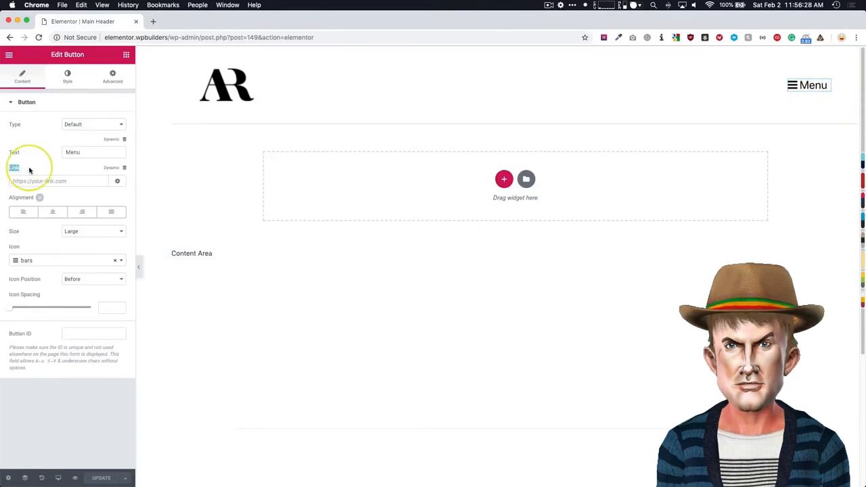
click(125, 168)
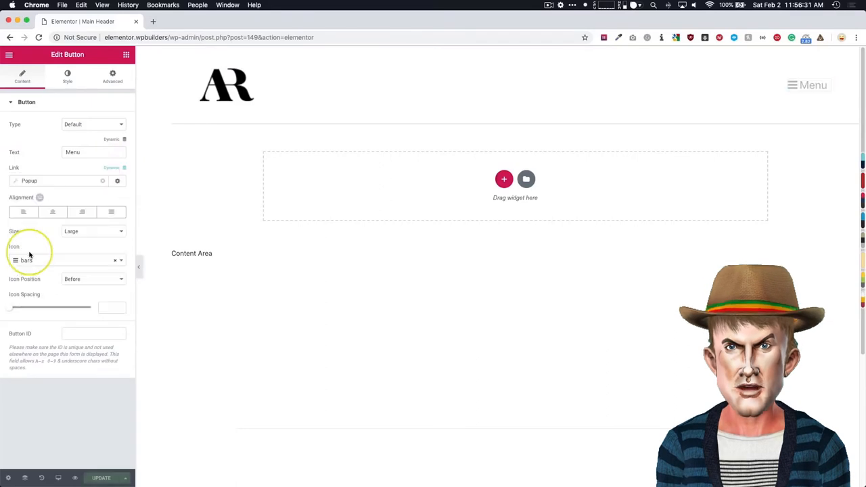
click(116, 182)
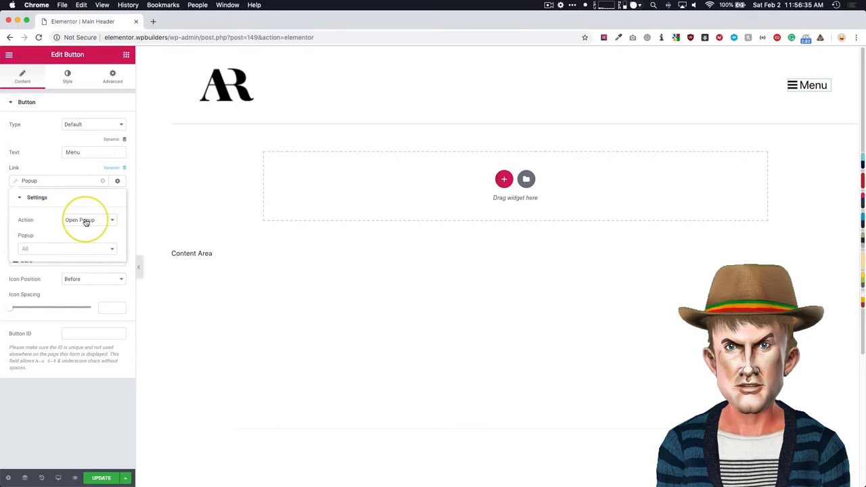
click(88, 219)
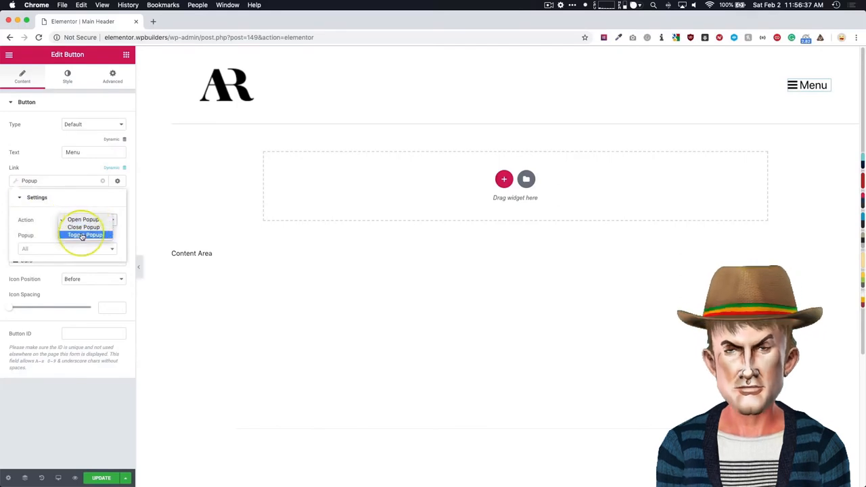
click(84, 234)
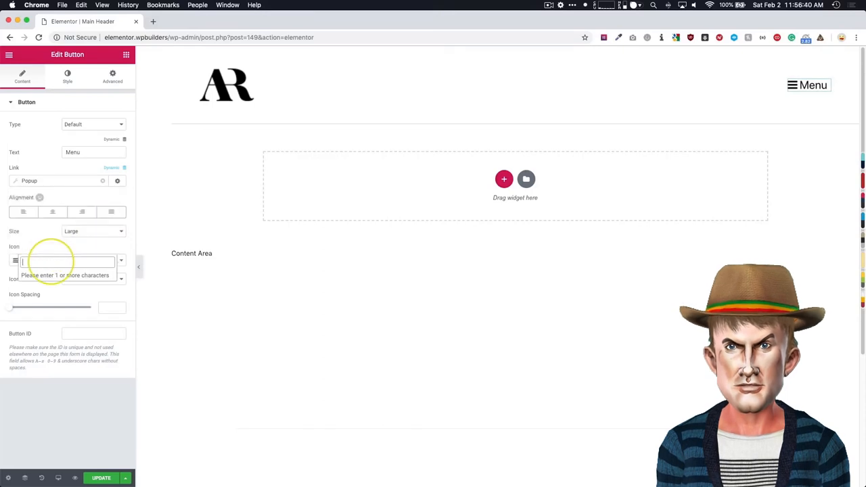
Give the Menu button the Bars icon and update the header.
click(68, 260)
text(bars)
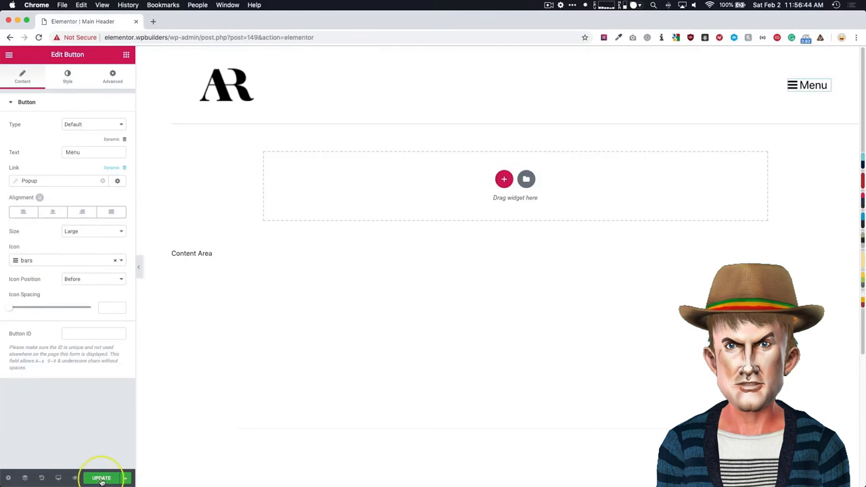
click(8, 54)
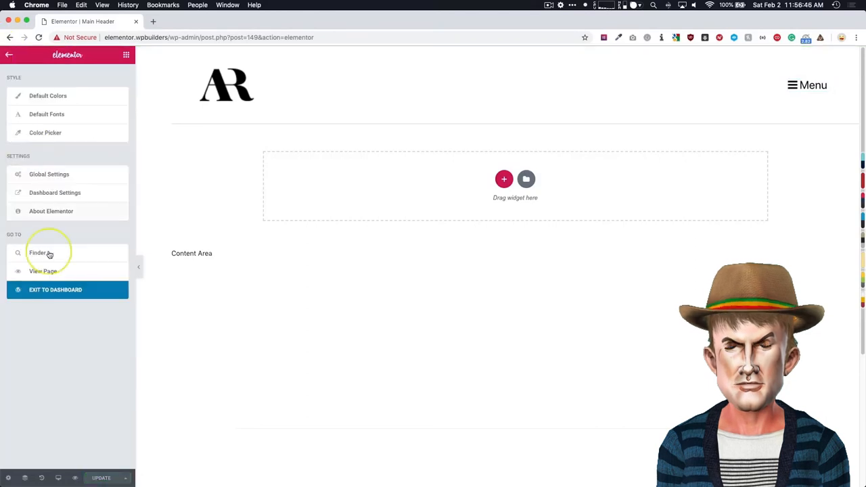
View the live homepage and click the header Menu button to open the popup.
click(56, 290)
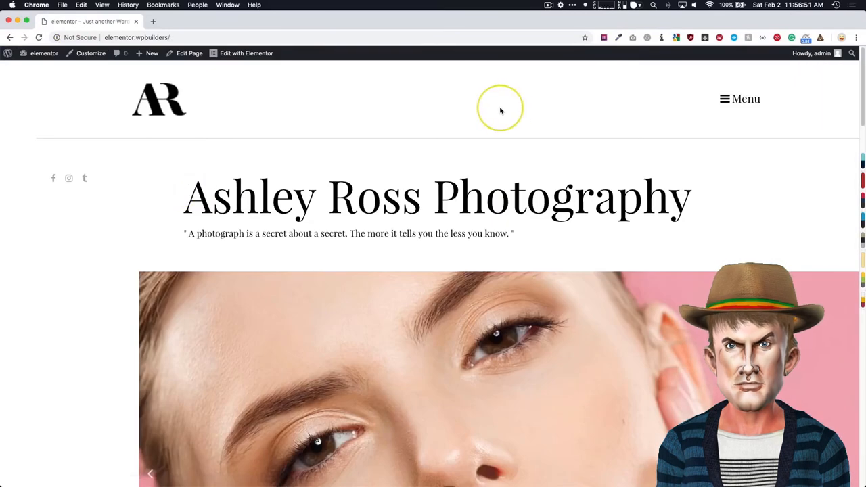
click(739, 99)
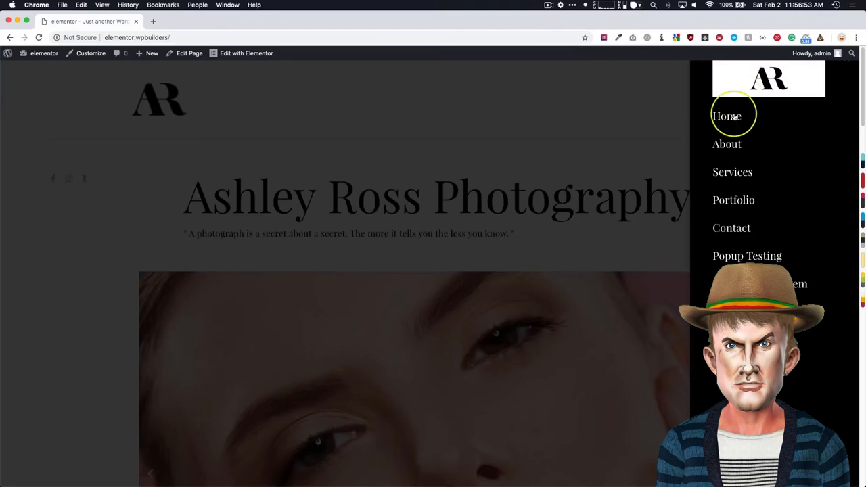
mouse_move(618, 120)
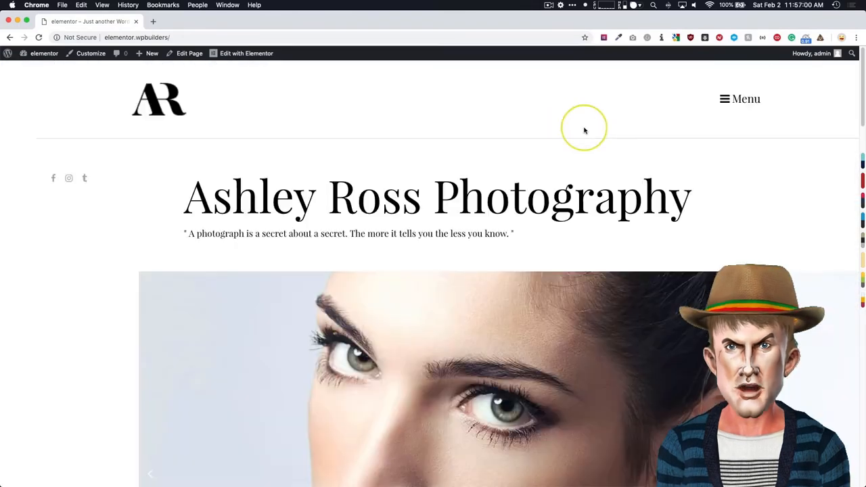
Open the Off Canvas popup and set a Fade In Right entrance animation of 1.2 seconds.
click(246, 53)
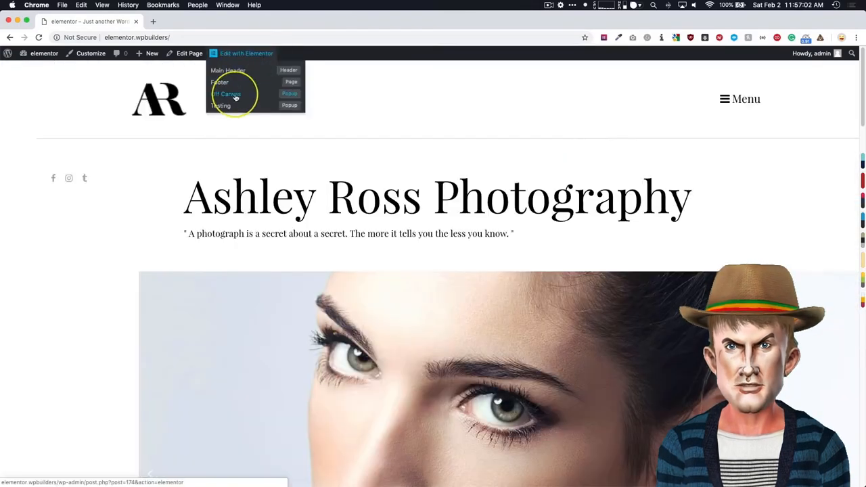
click(229, 93)
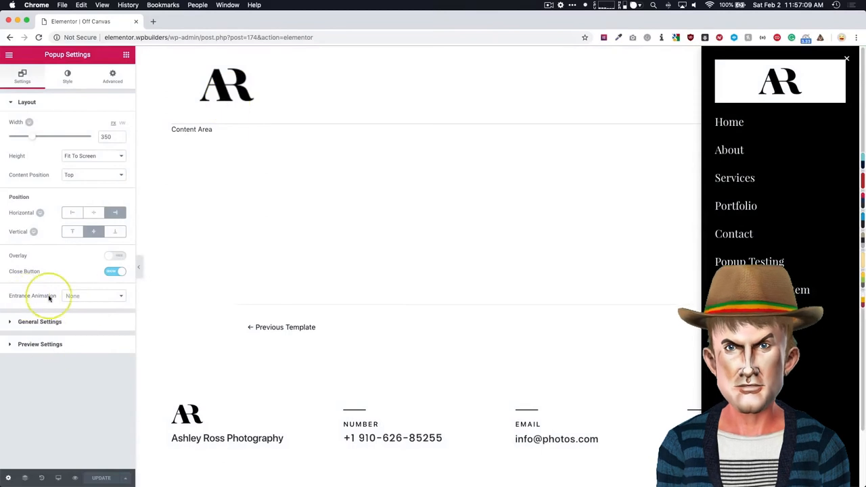
click(93, 296)
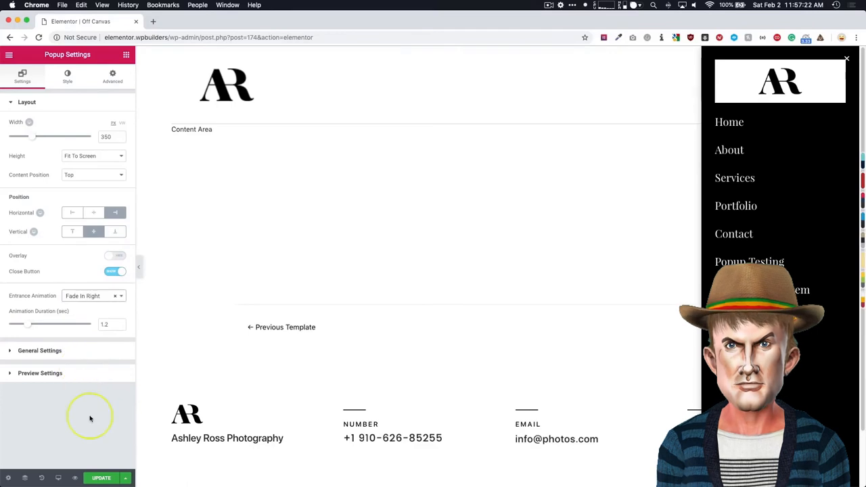
Save the Off Canvas popup via its publish settings and return to the live homepage.
click(100, 478)
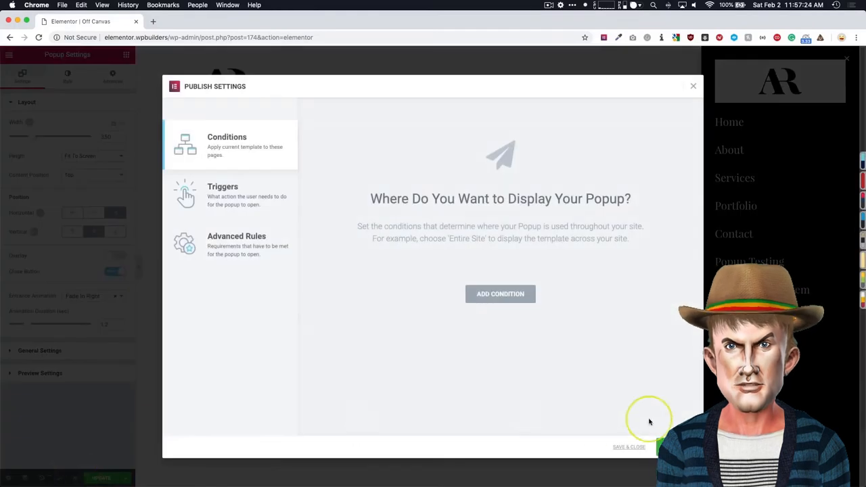
click(693, 87)
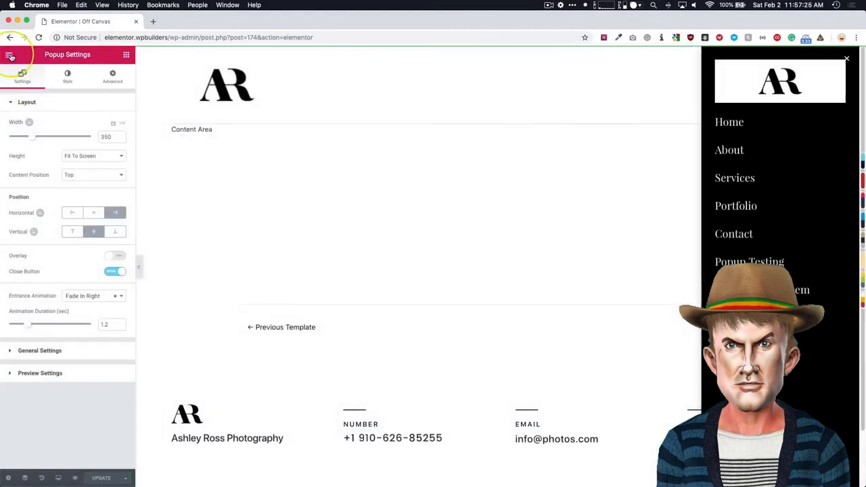
click(11, 54)
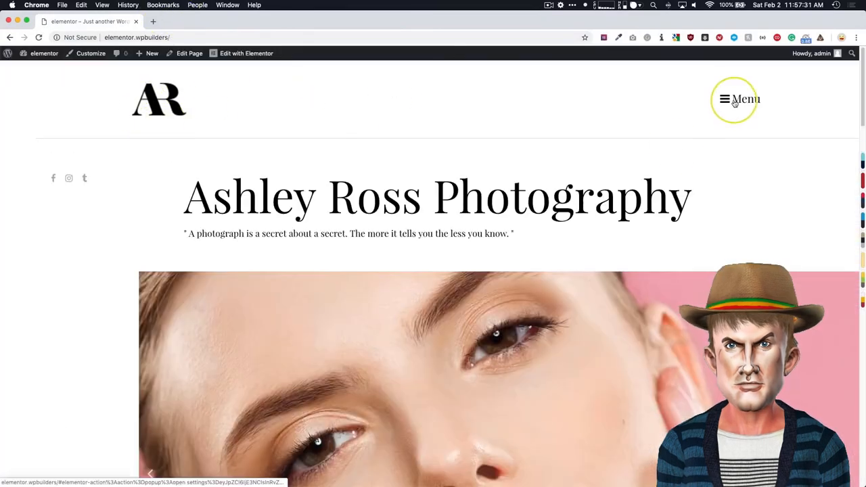
Use the header Menu button to slide the off-canvas popup in from the right.
click(739, 99)
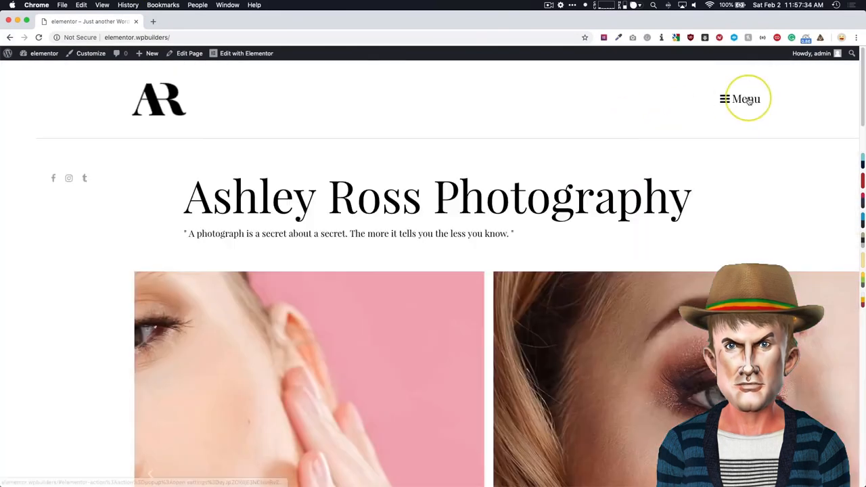
click(742, 99)
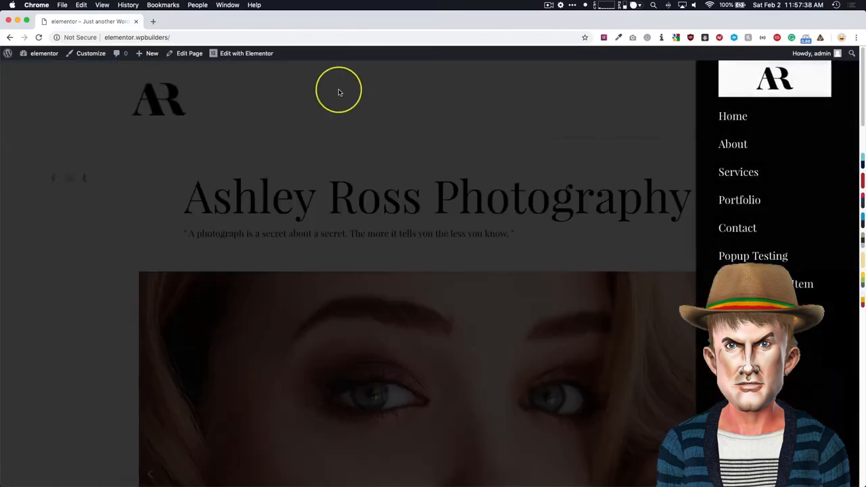
Reopen the Off Canvas popup template for editing in Elementor.
click(246, 54)
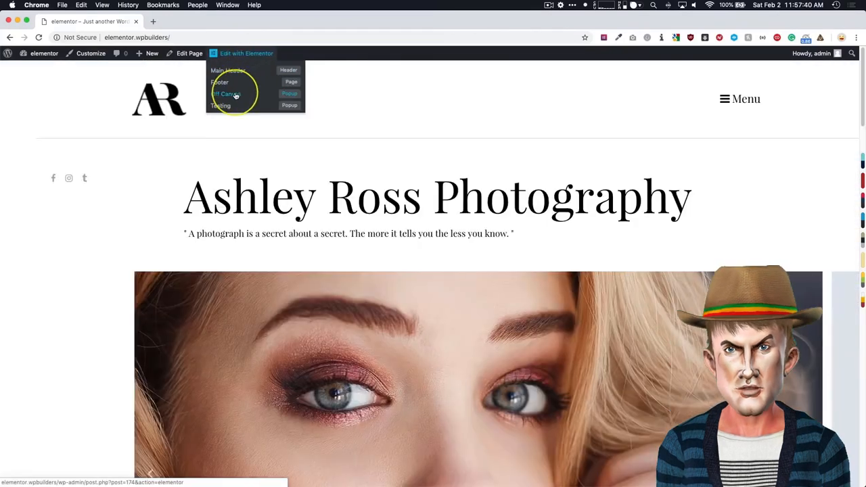
click(230, 93)
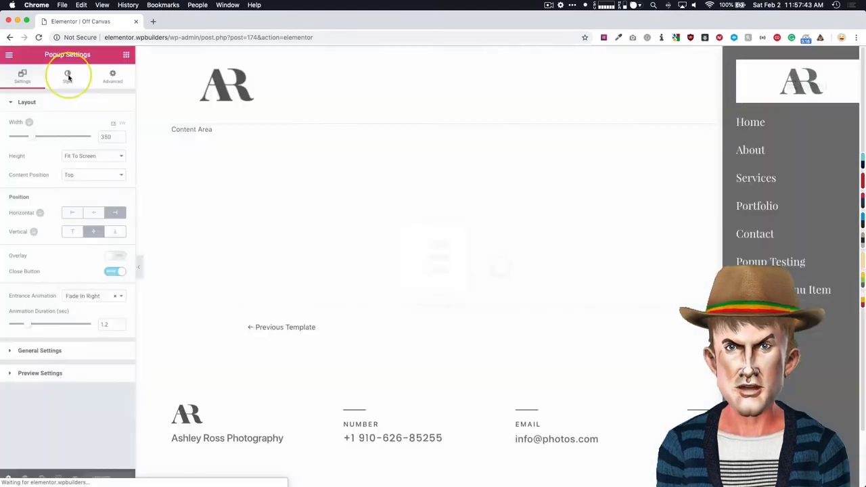
Switch on the popup's background overlay, review its overlay style options, and update the popup.
click(68, 76)
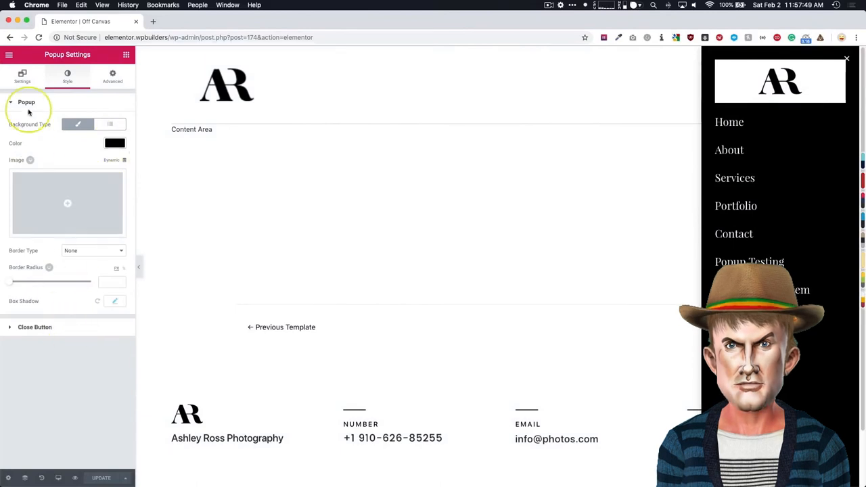
click(22, 76)
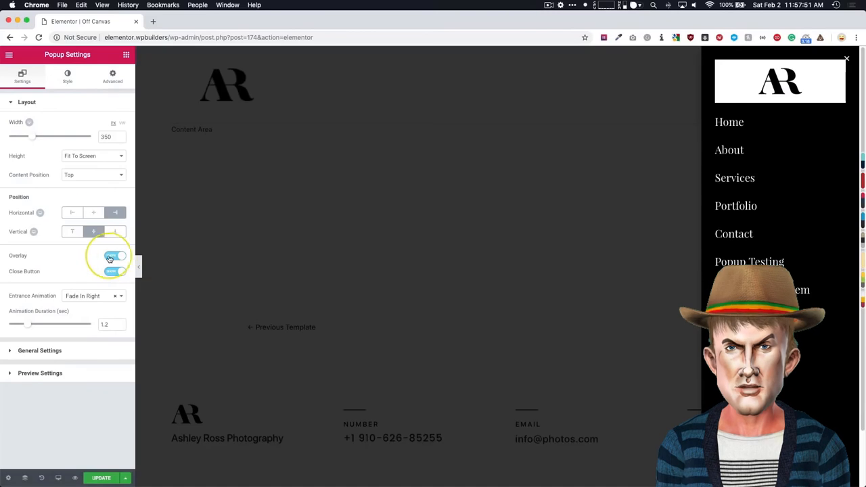
click(67, 76)
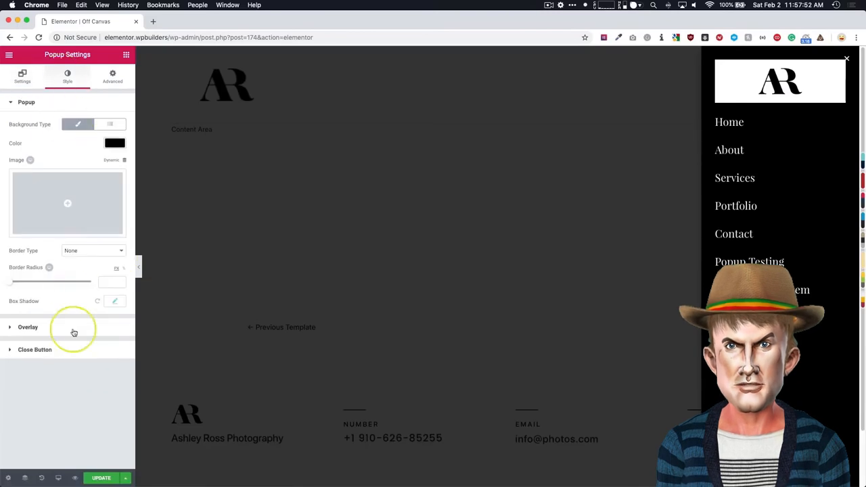
click(27, 326)
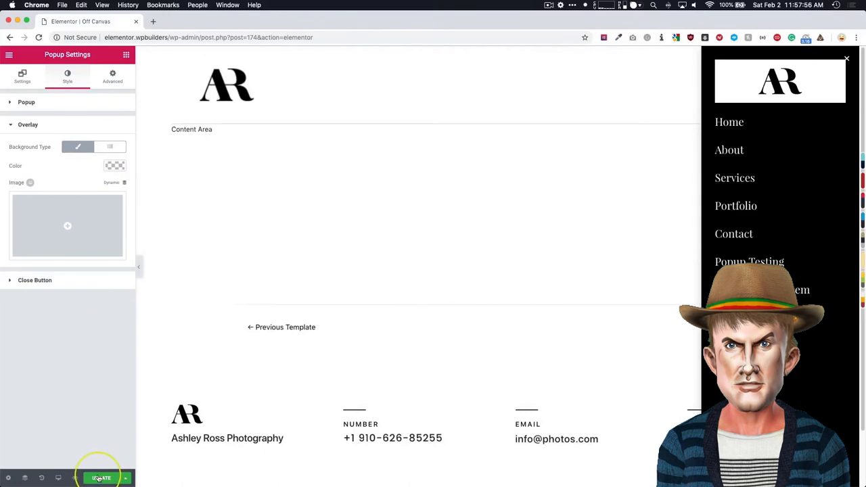
click(100, 478)
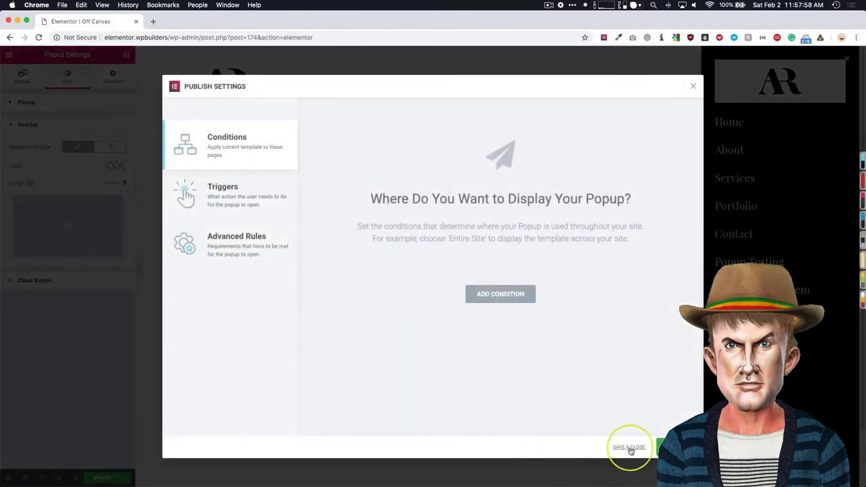
Save and close the publish settings, view the live page, and open then close the popup from the Menu.
click(628, 447)
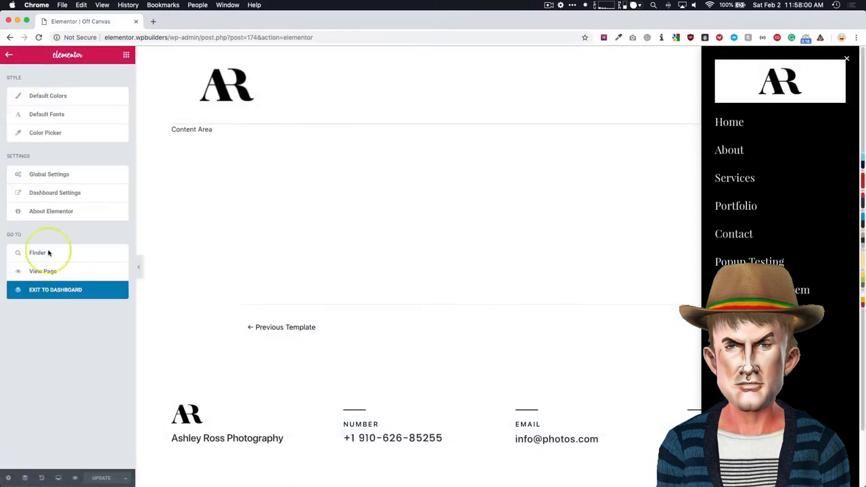
click(55, 290)
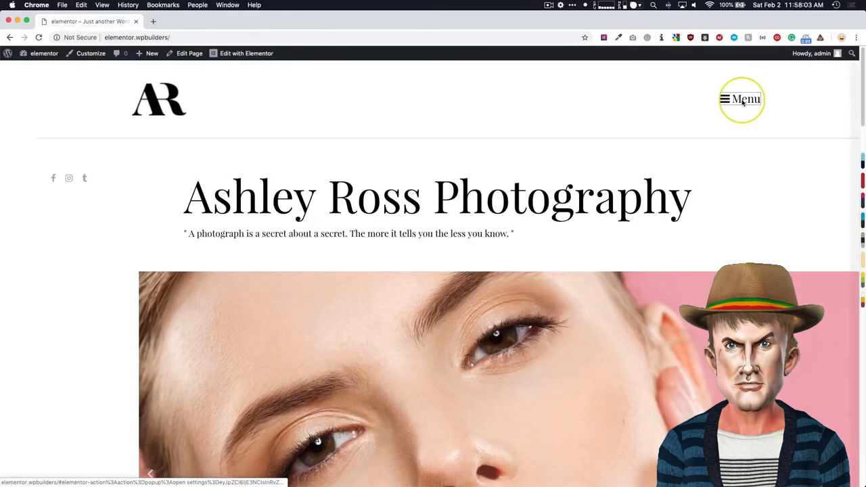
click(742, 99)
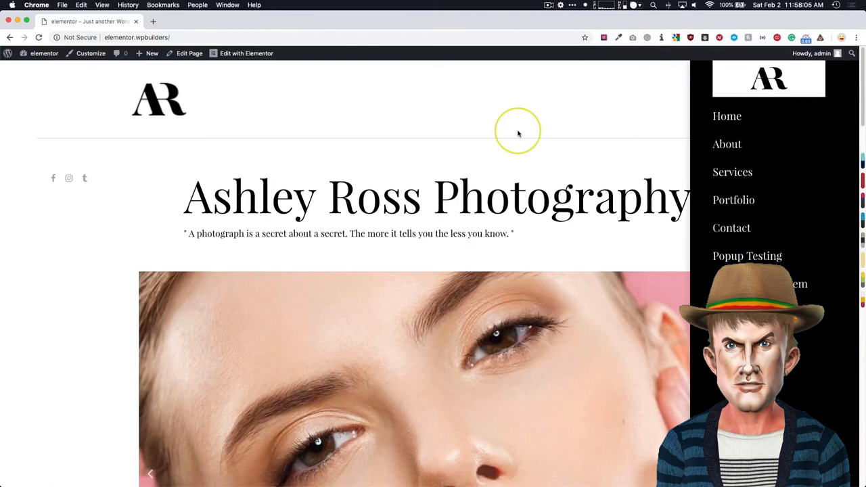
click(745, 97)
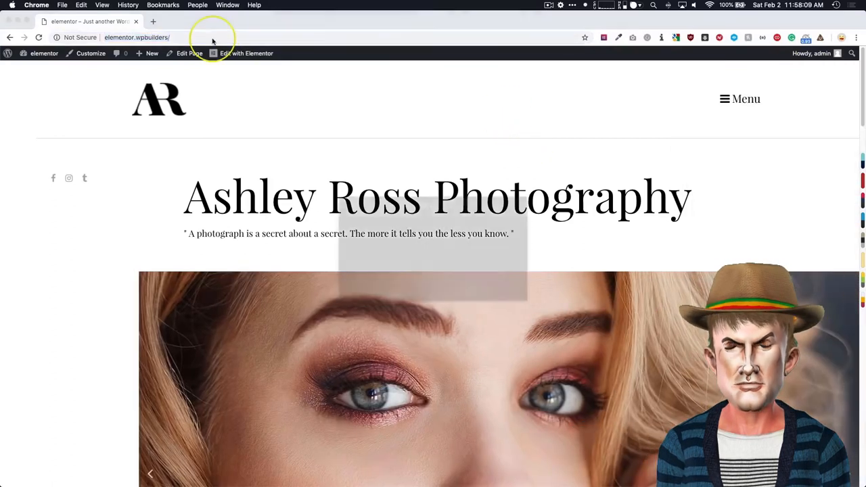
In a logged-out browser window, open the off-canvas popup as a visitor and close it again.
click(38, 38)
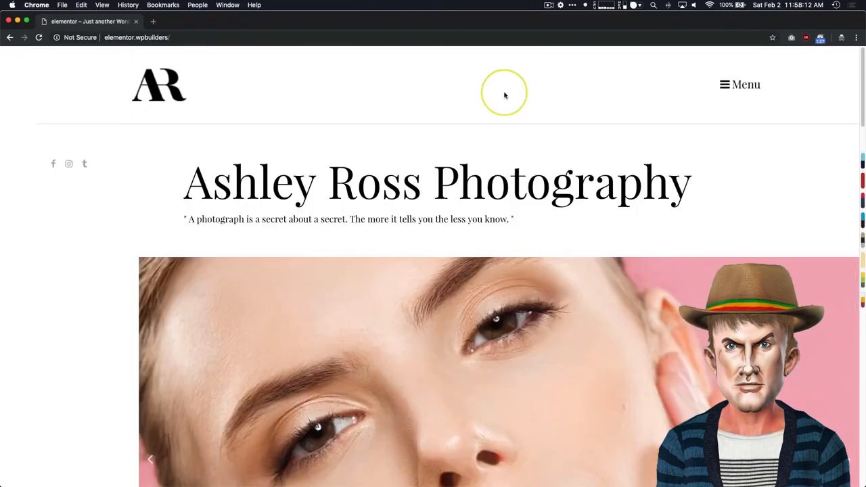
click(746, 84)
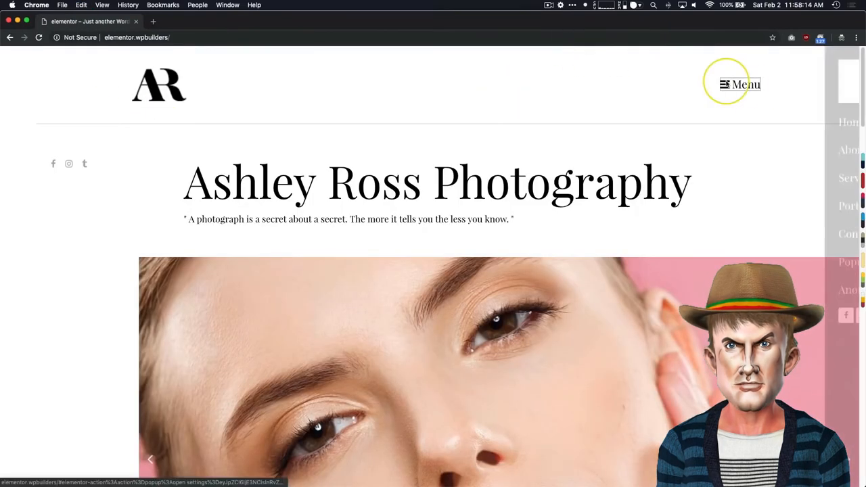
click(743, 84)
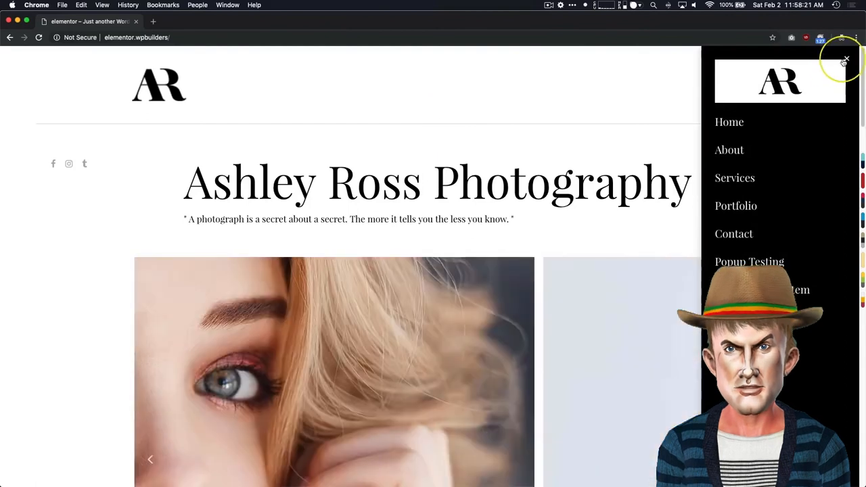
click(844, 61)
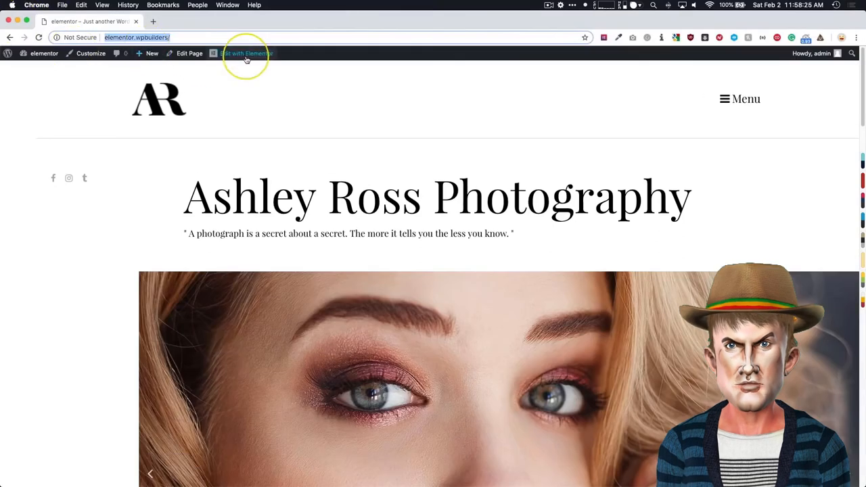
Edit the Off Canvas popup, set its entrance animation duration to 0.5 seconds, and update it.
click(246, 54)
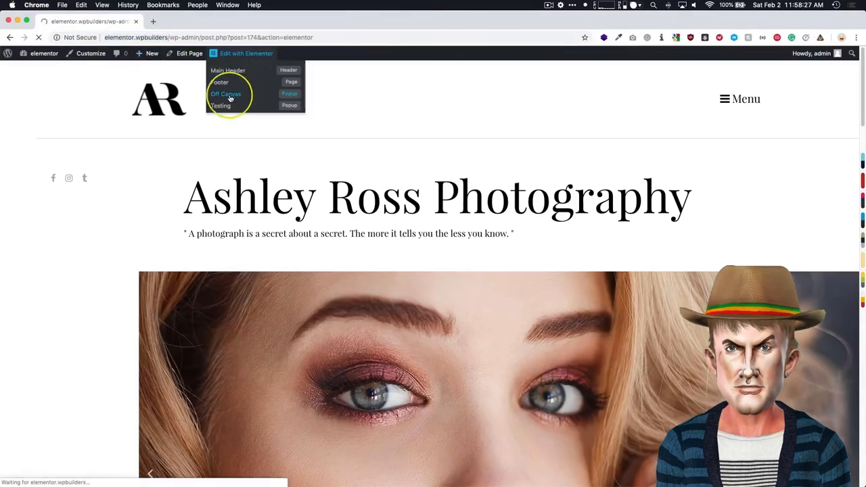
click(224, 93)
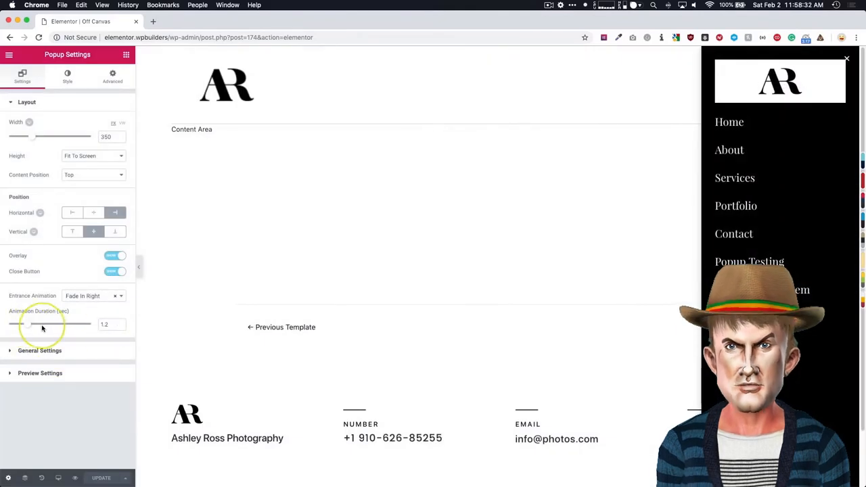
drag(52, 325, 16, 325)
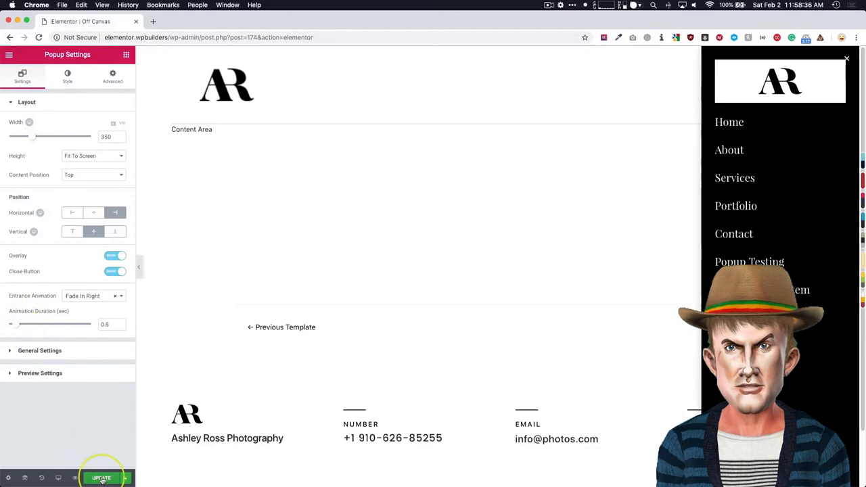
click(100, 479)
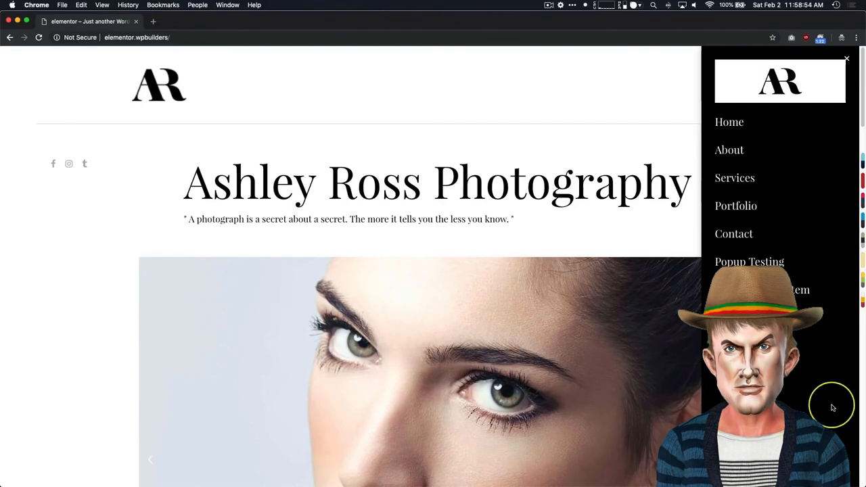
click(847, 60)
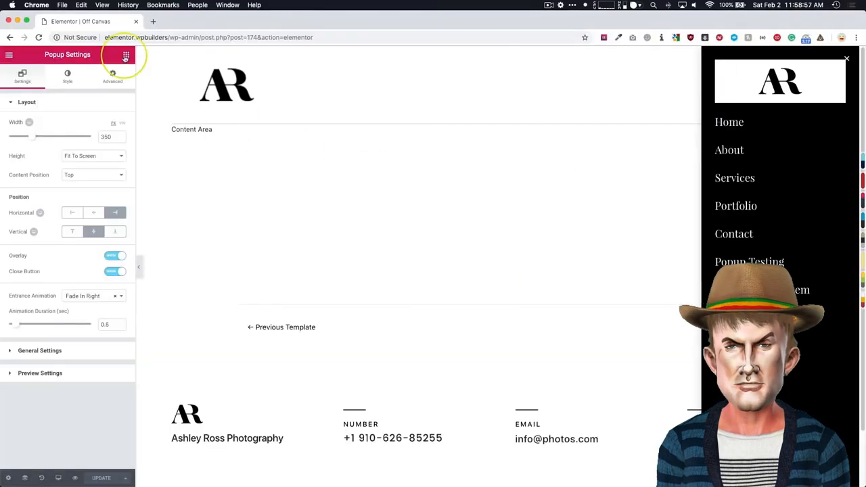
Add a Google Maps widget of the London Eye below the menu at zoom 16 and update the popup.
click(126, 54)
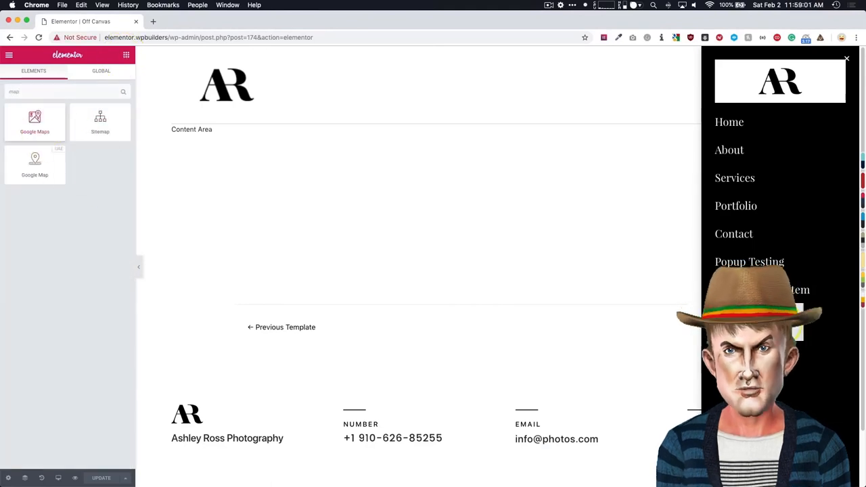
click(35, 122)
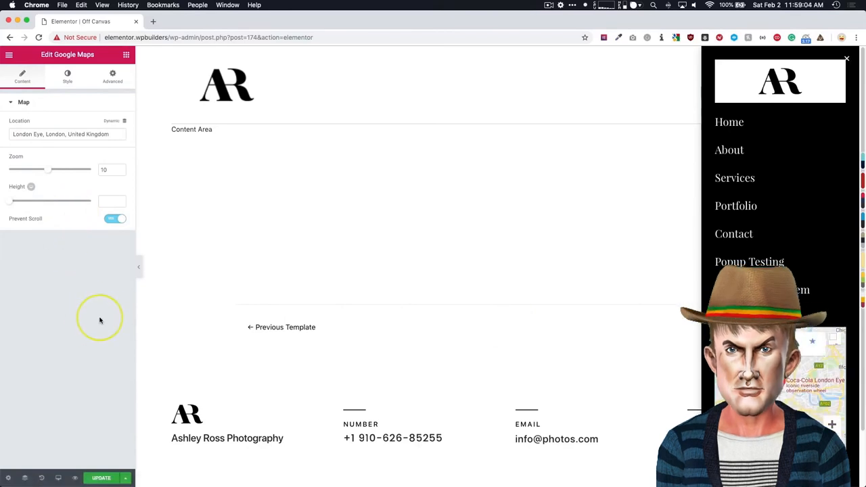
drag(49, 169, 65, 169)
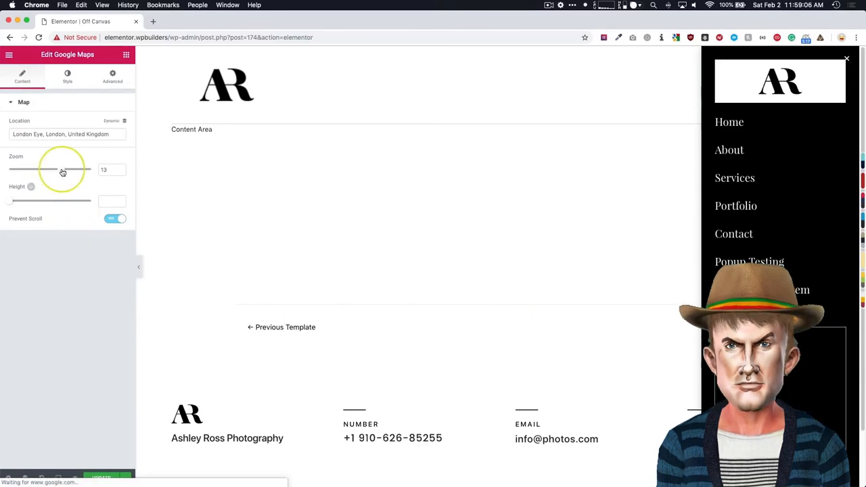
drag(63, 169, 74, 169)
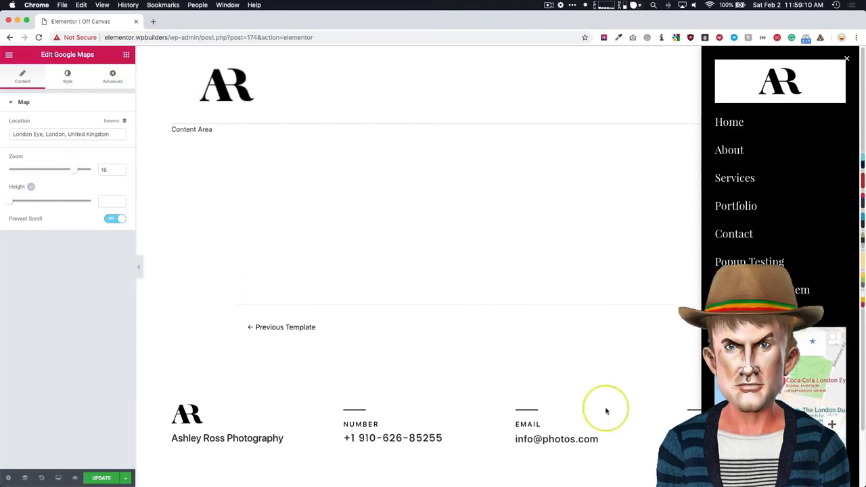
mouse_move(606, 409)
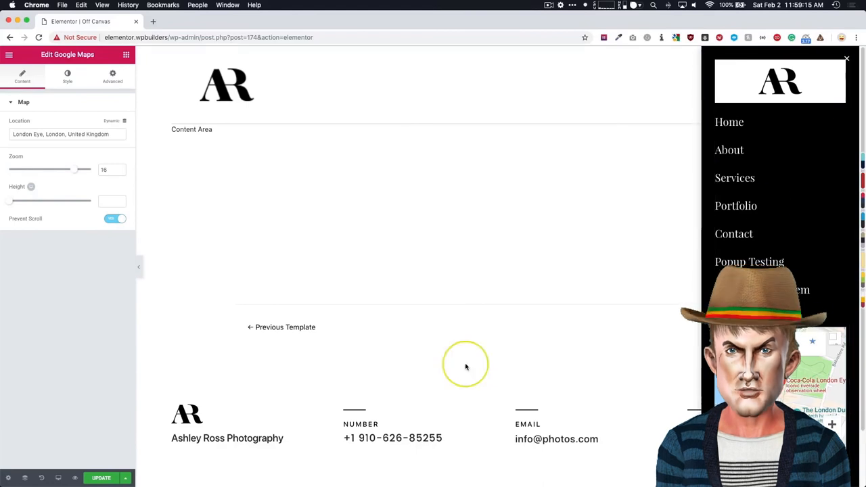
click(100, 478)
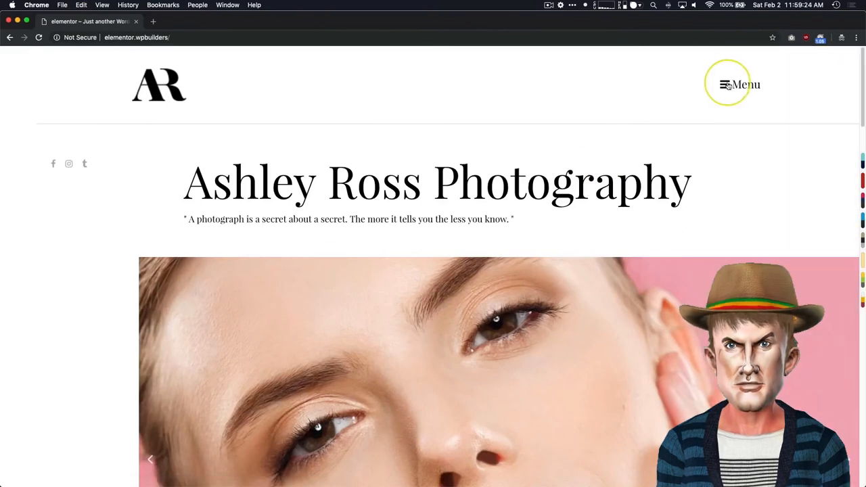
On the live homepage, open, close, and reopen the popup from Menu to show the new map at the bottom.
click(738, 84)
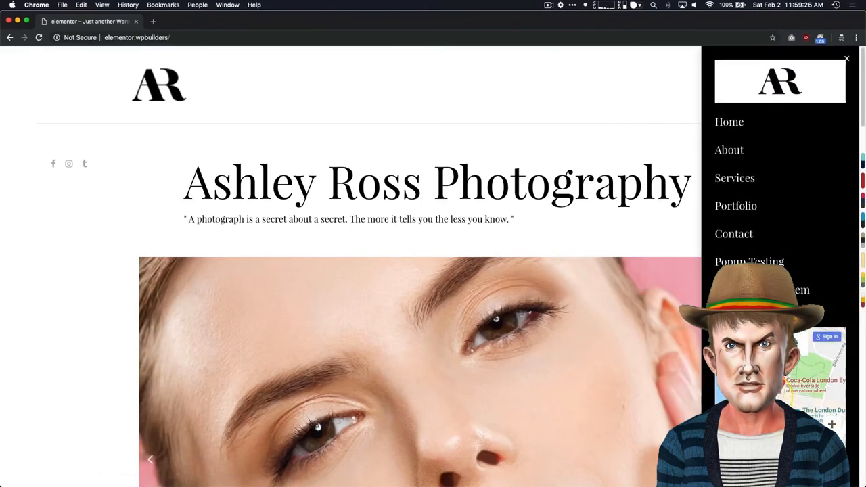
click(847, 60)
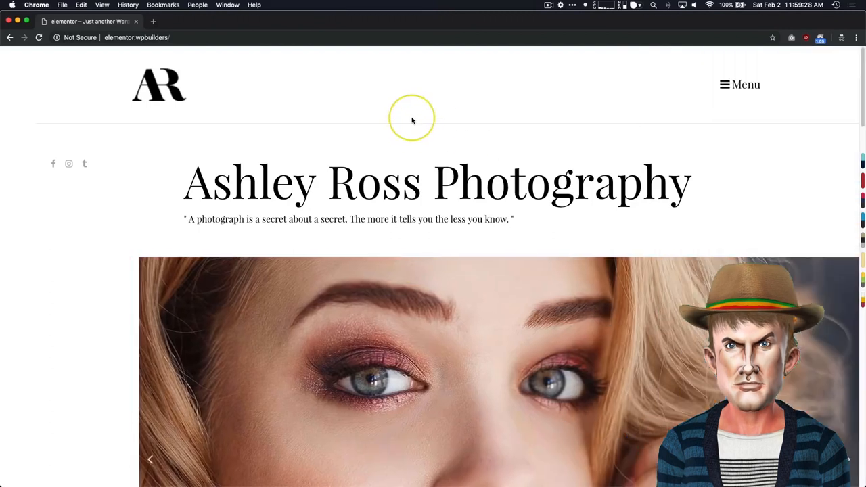
mouse_move(463, 127)
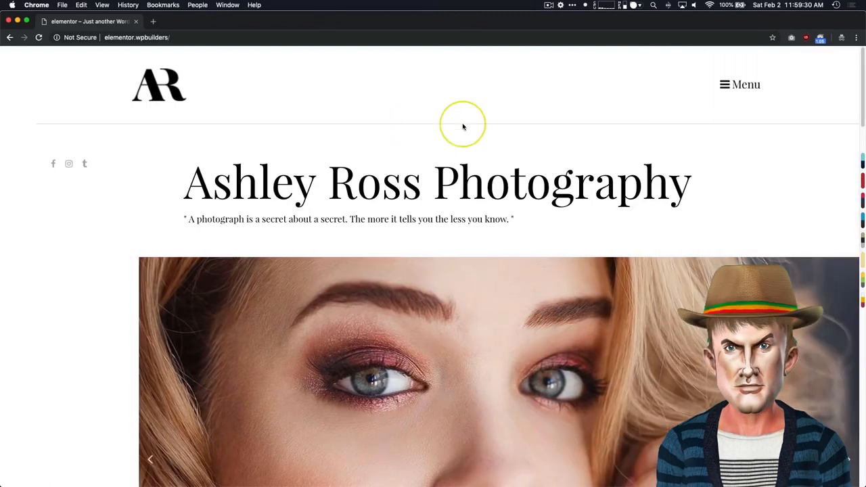
click(746, 84)
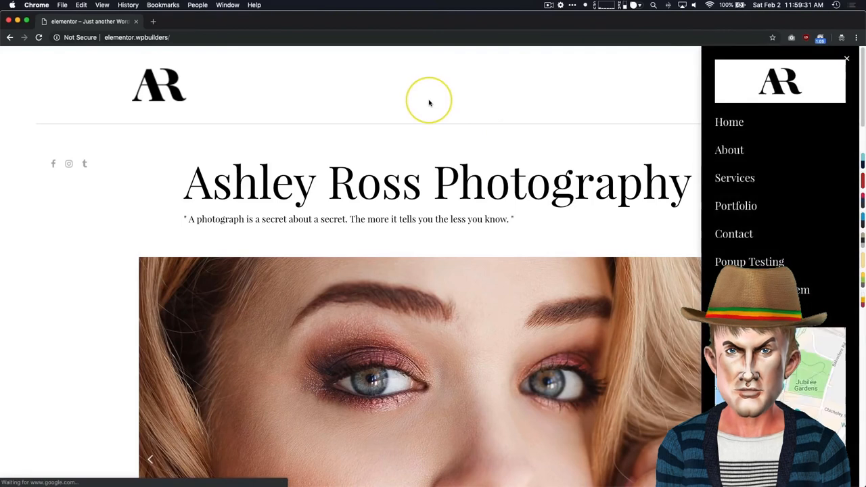